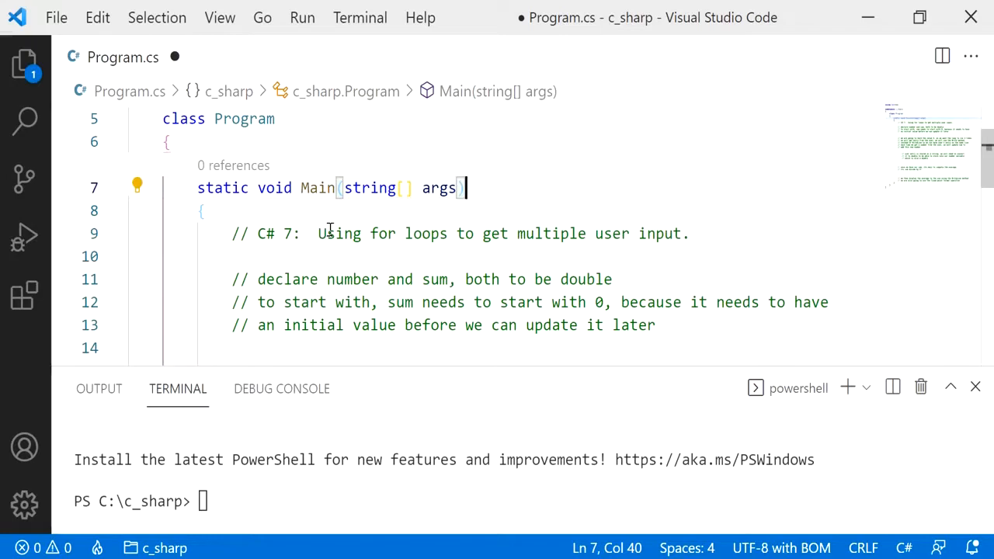
- Declare 'double number;' under the declaration comments
left_click_drag(317, 233, 688, 233)
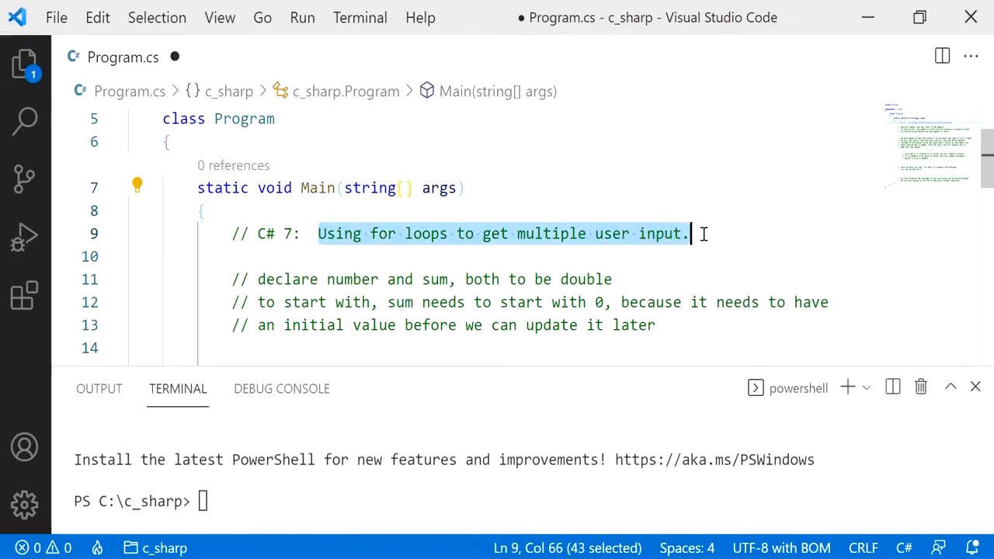
mouse_move(658, 262)
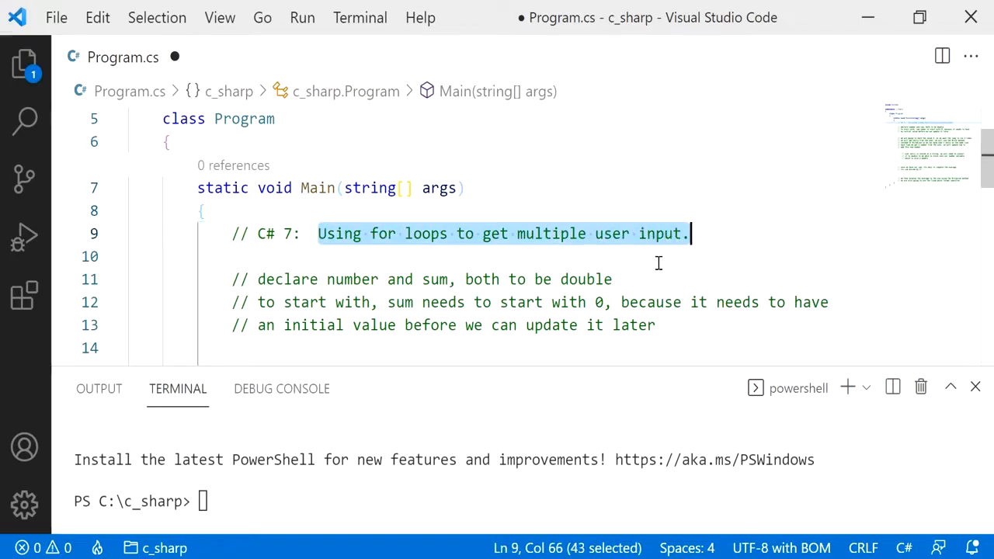
mouse_move(633, 276)
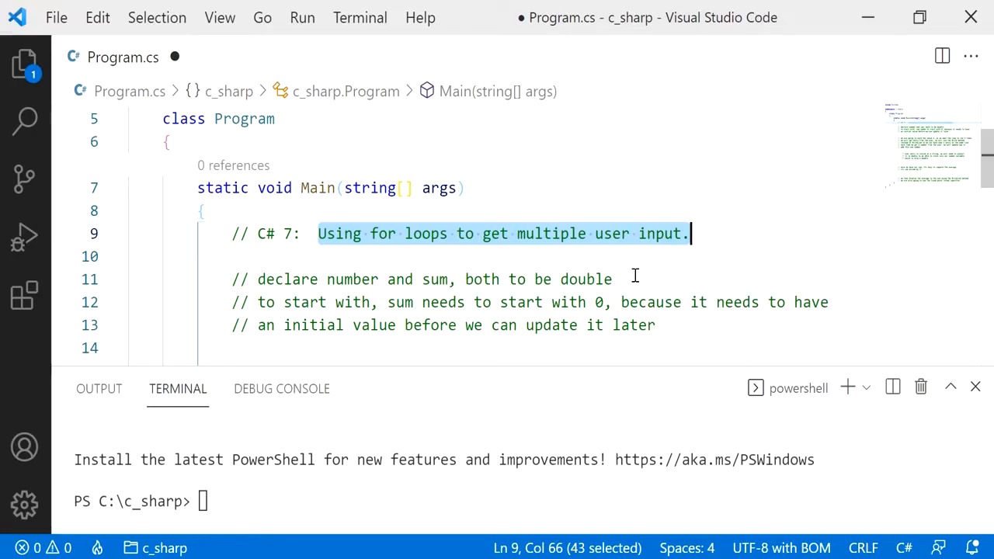
mouse_move(643, 267)
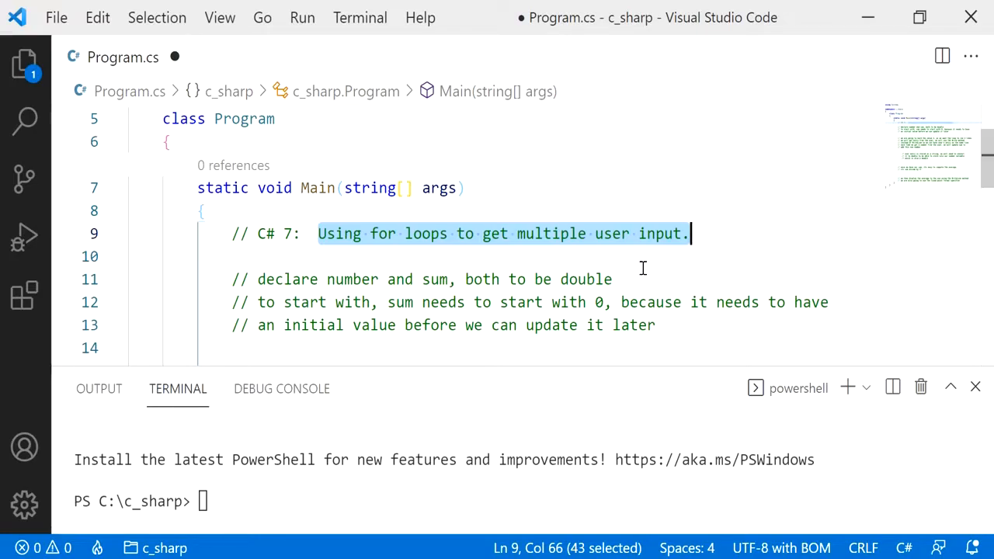
mouse_move(436, 273)
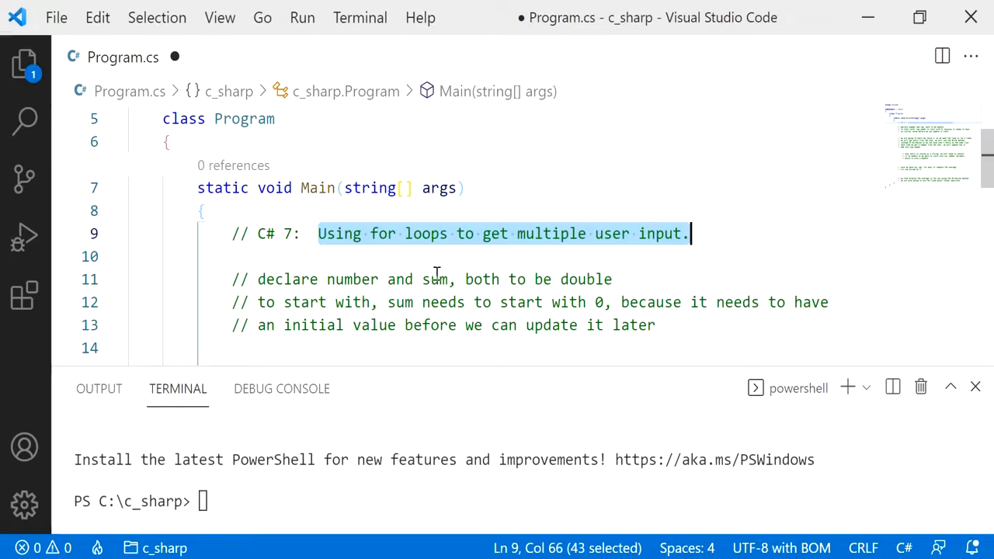
double_click(435, 279)
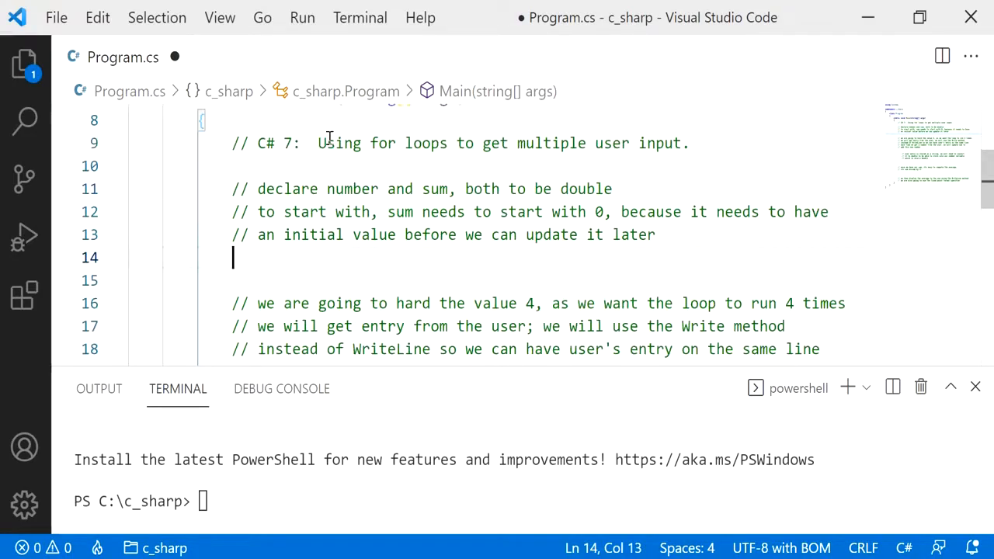
type("double")
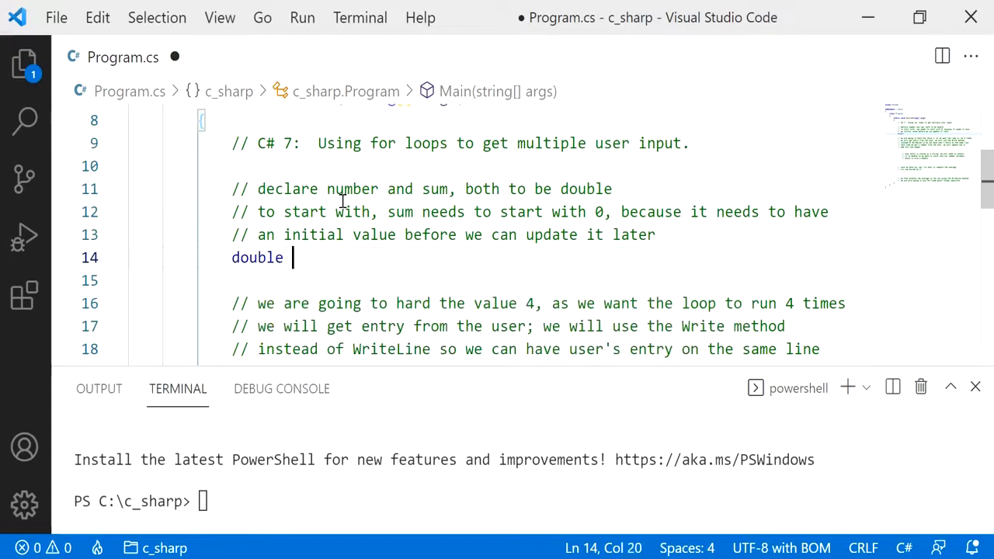
type("number;")
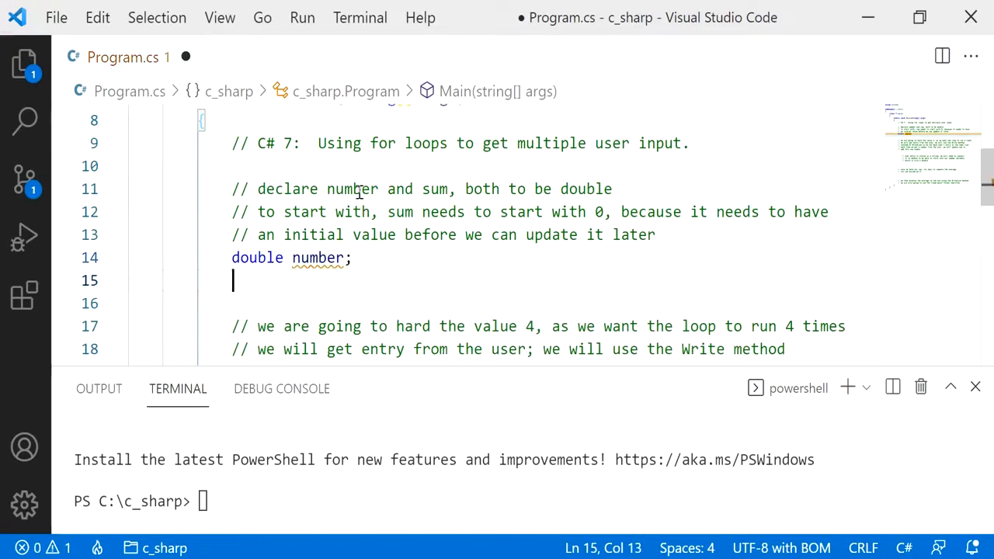
- Declare 'double sum = 0;' on the following line
double_click(435, 190)
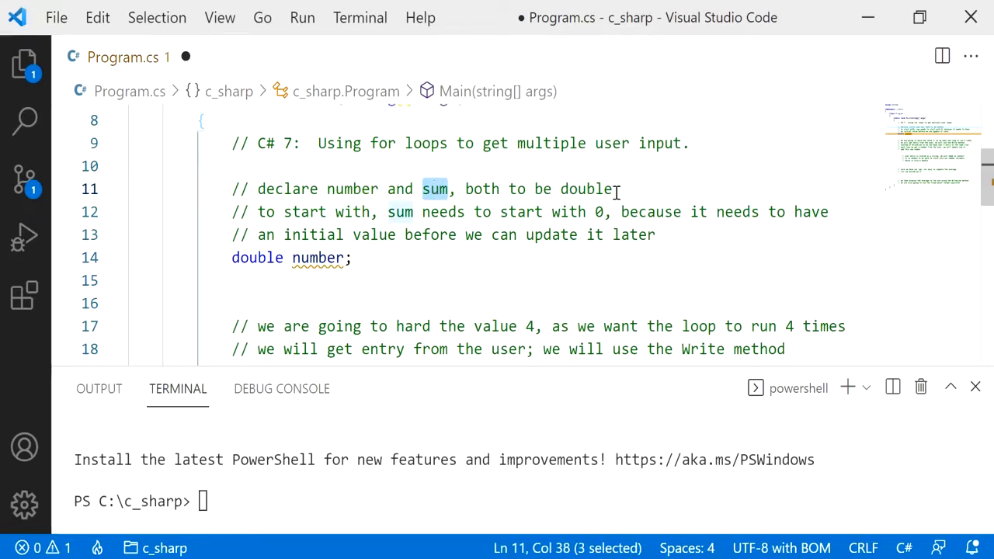
left_click(370, 279)
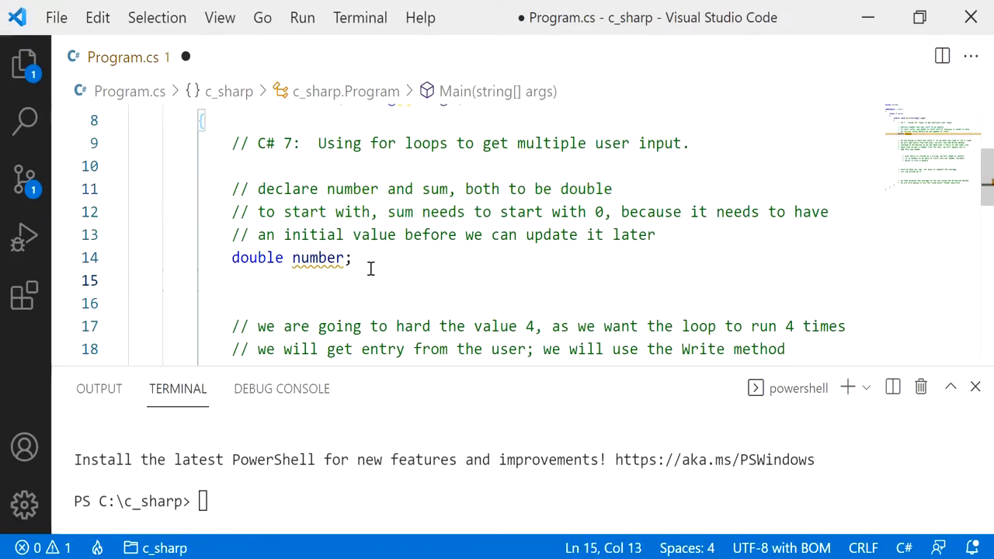
type("double sum")
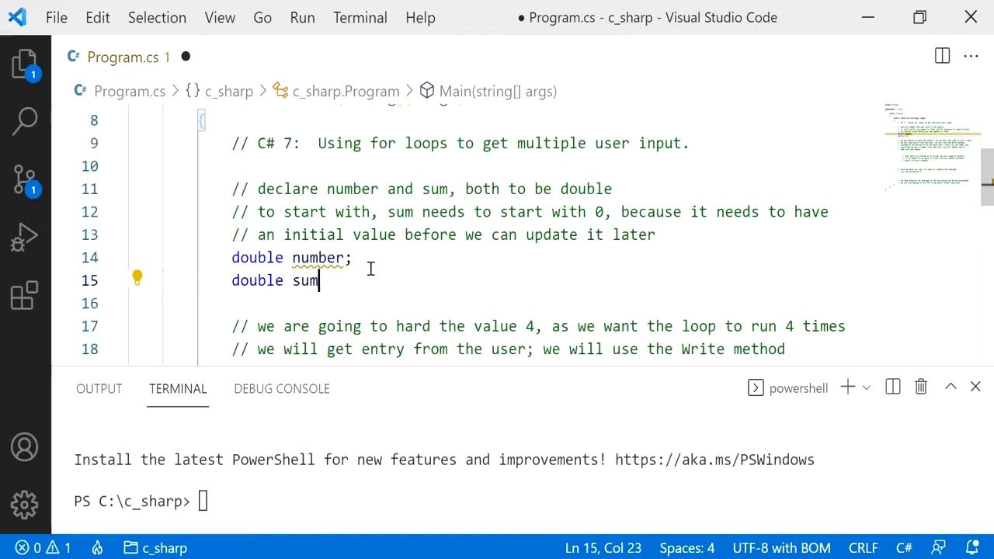
type(";")
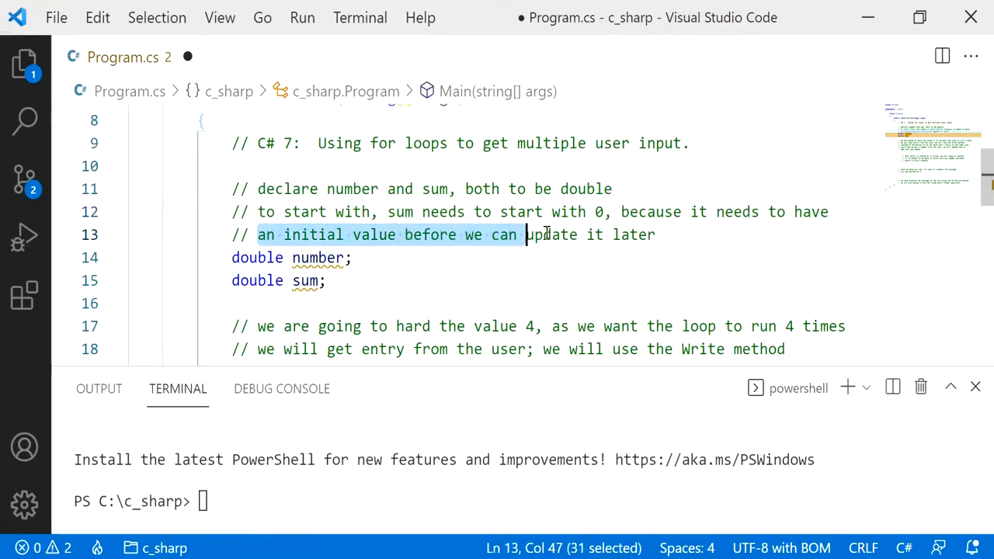
left_click(318, 280)
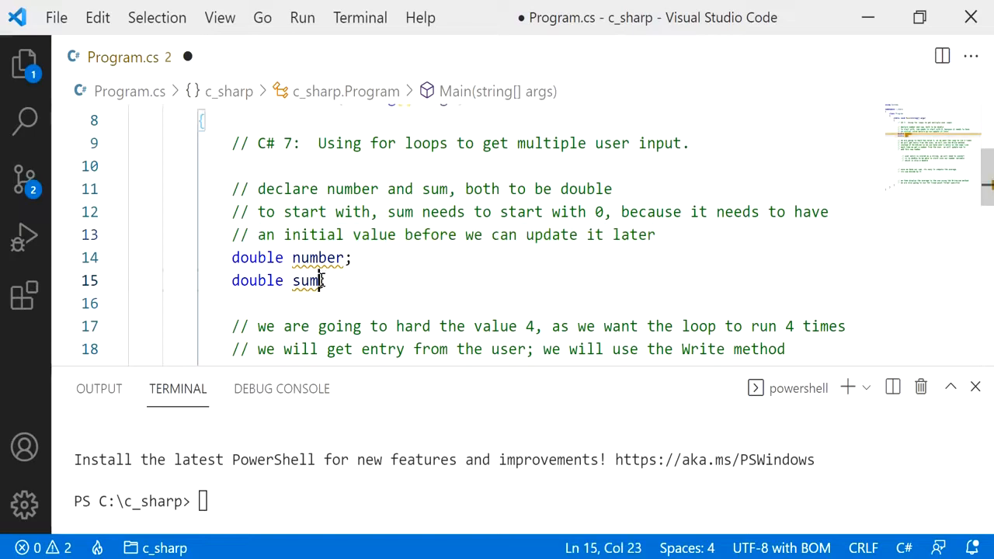
type("= 0")
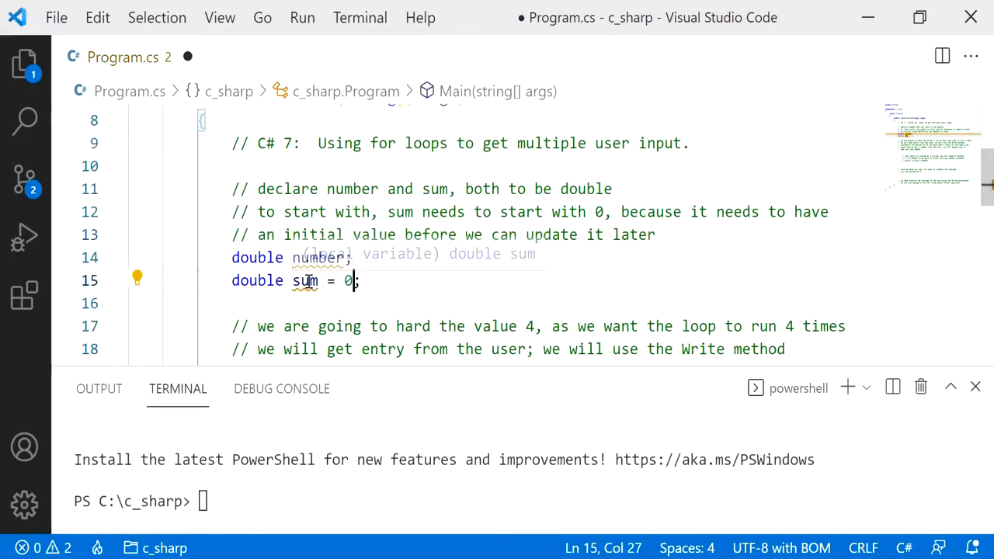
double_click(305, 280)
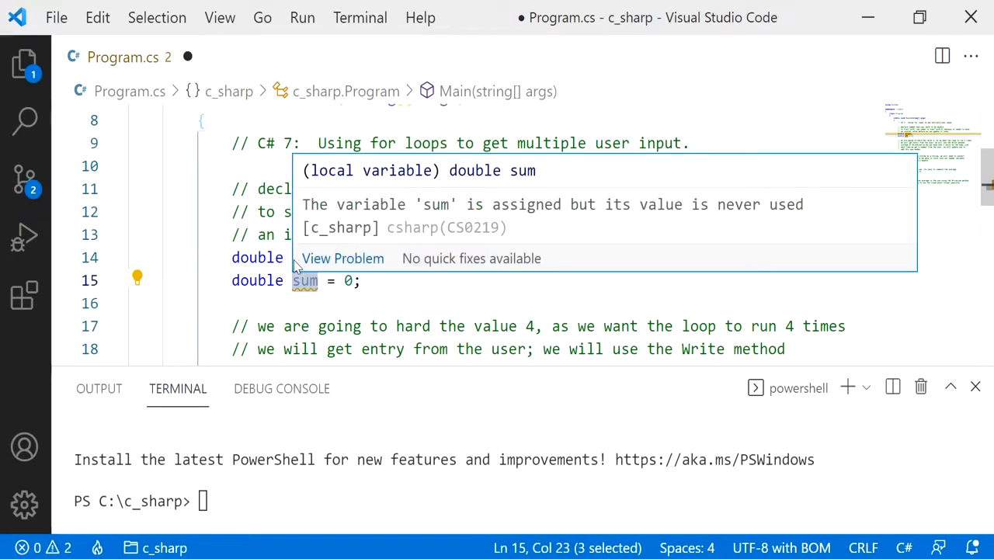
mouse_move(317, 258)
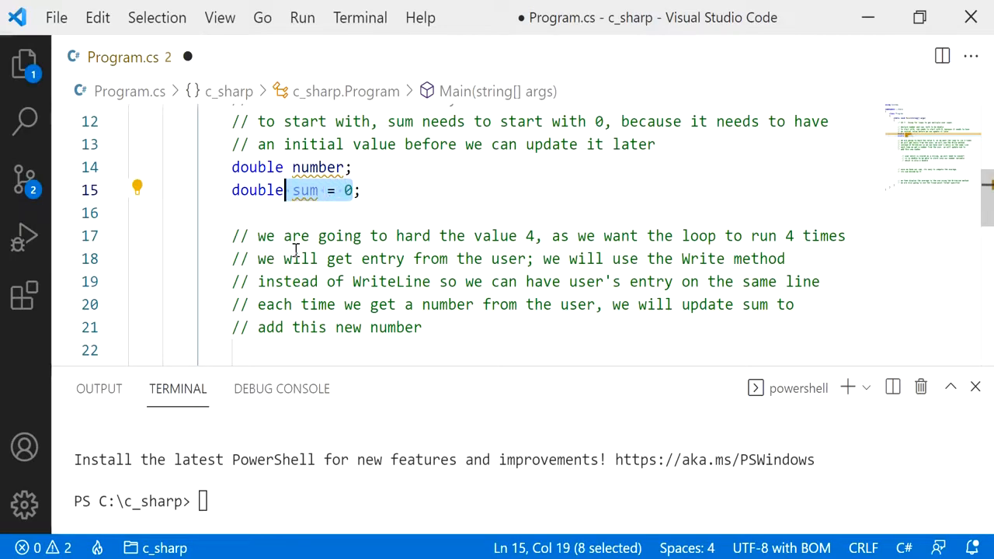
- Write 'for (int i = 0; i < 4; i++)' with an empty braced body
scroll("down", 3)
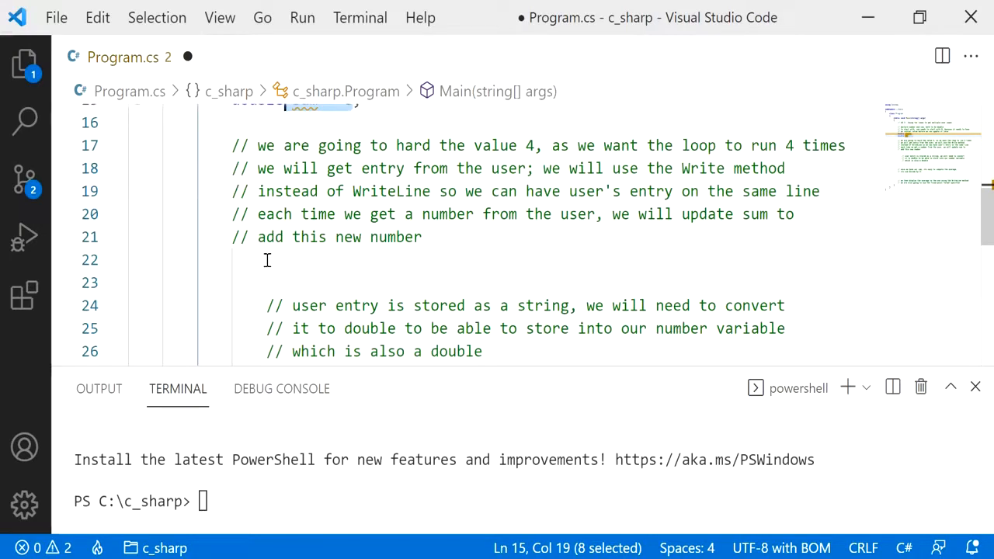
type("for (int i = 0; i")
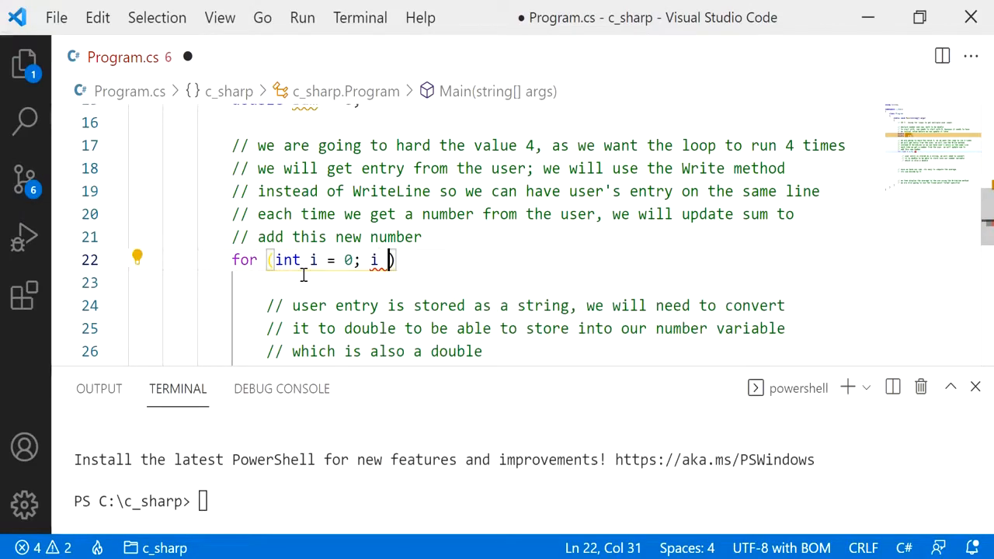
type("< 4;")
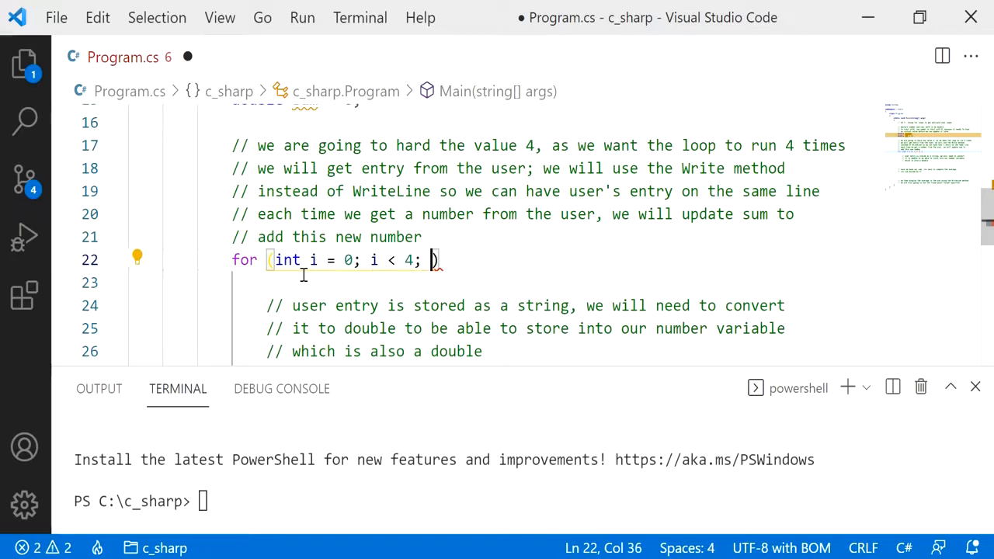
type("i++)")
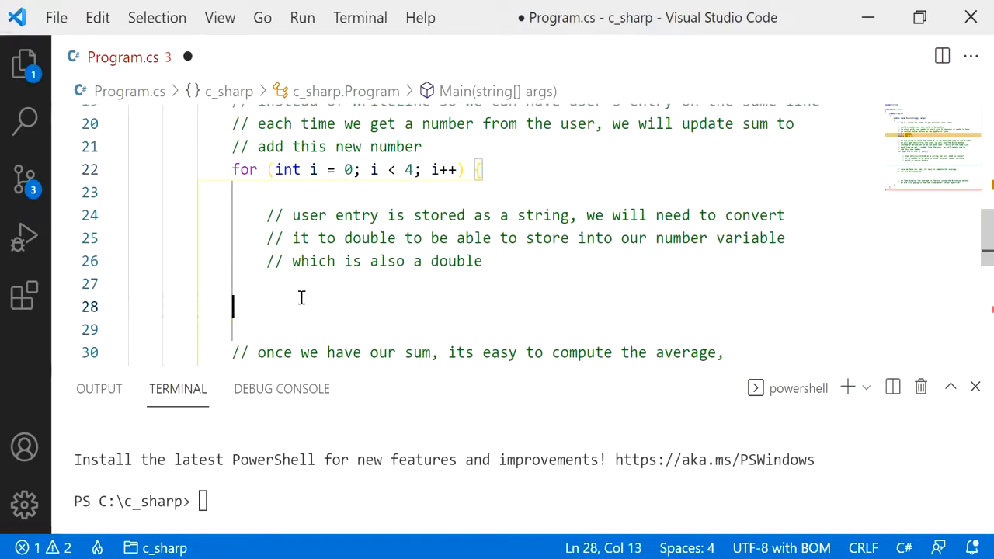
type("}")
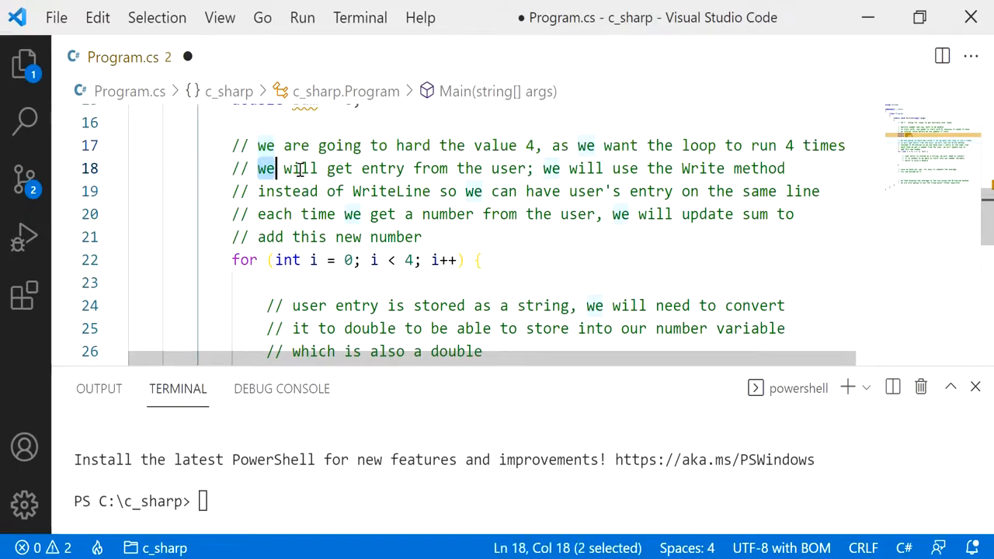
left_click_drag(258, 168, 534, 168)
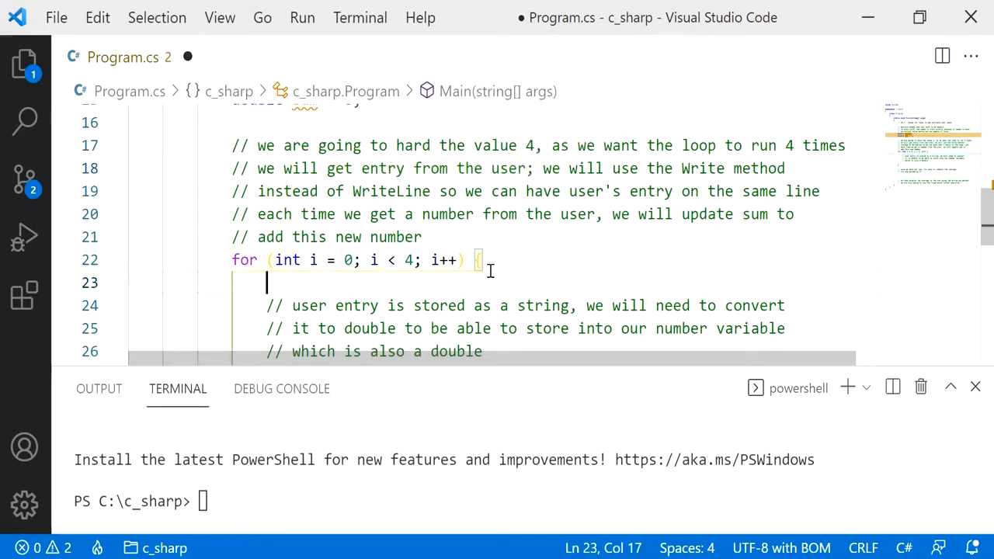
type("Con")
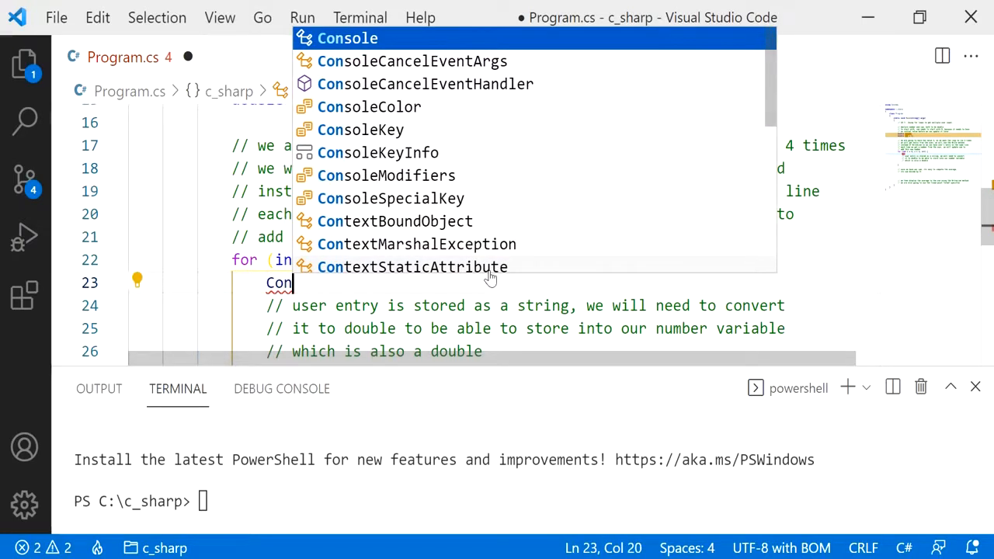
type("Console.Write(\"")
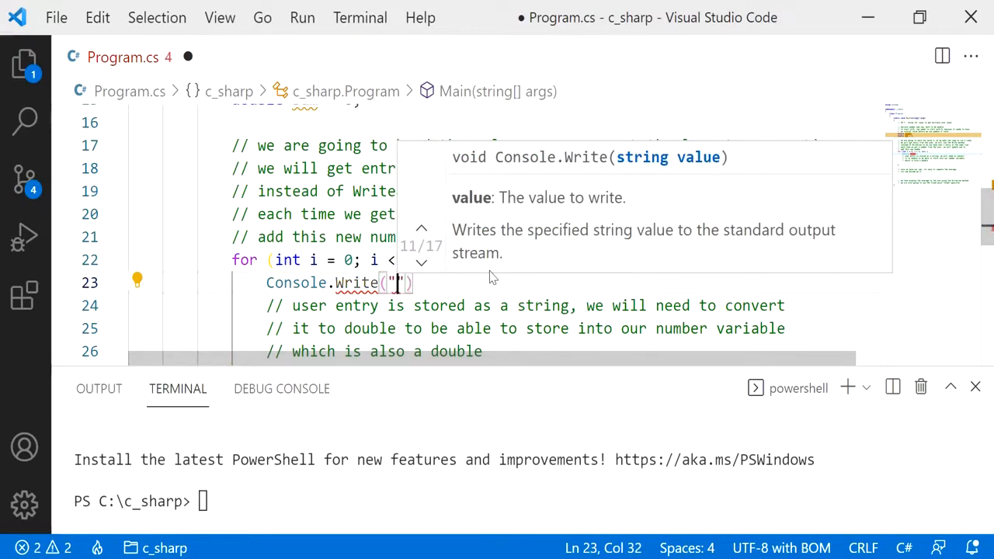
type("Enter a")
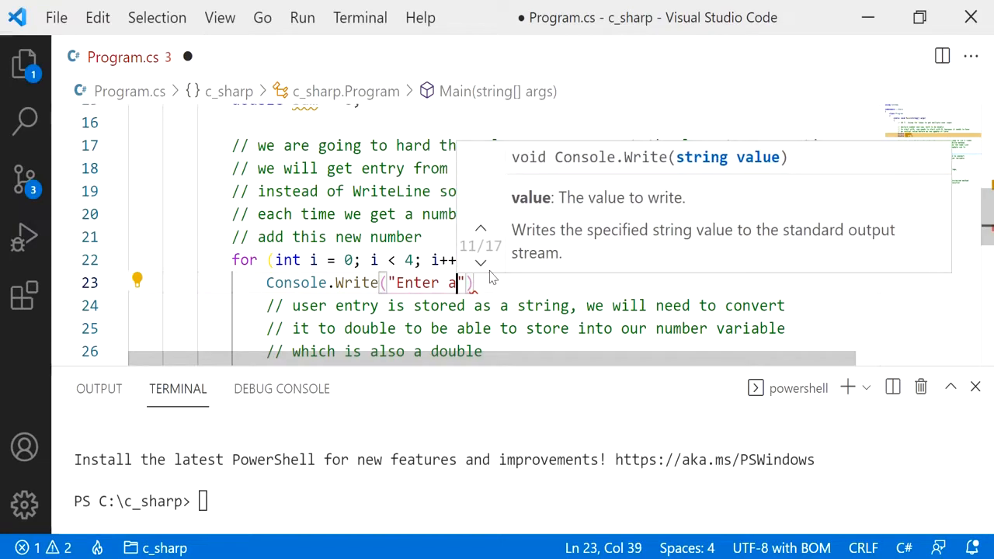
type("number:")
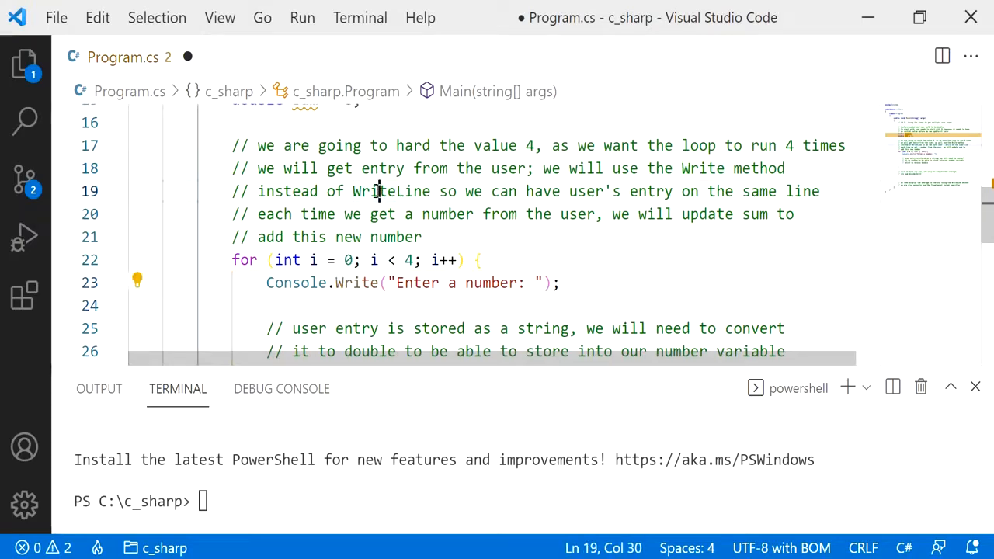
left_click_drag(438, 191, 597, 191)
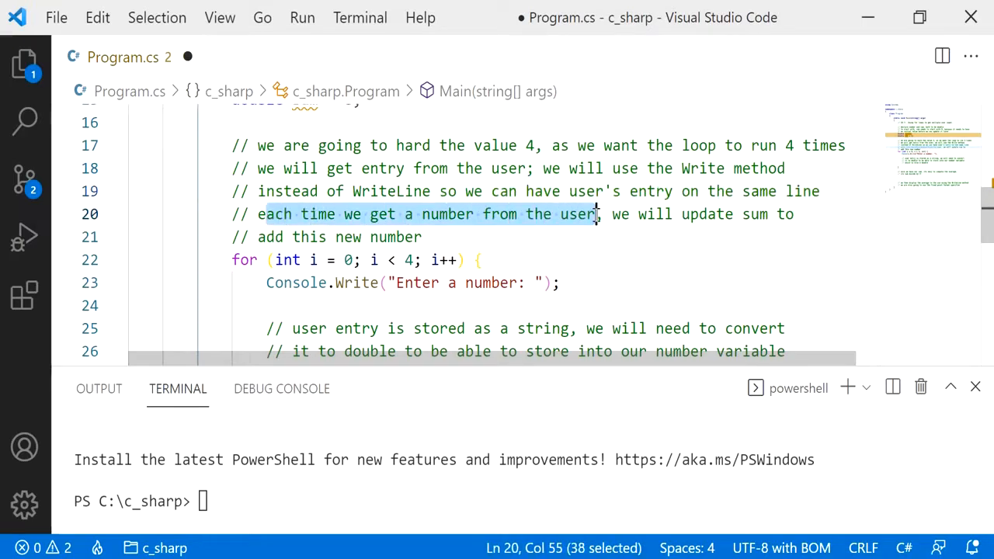
scroll("down", 3)
type("// which is also a double")
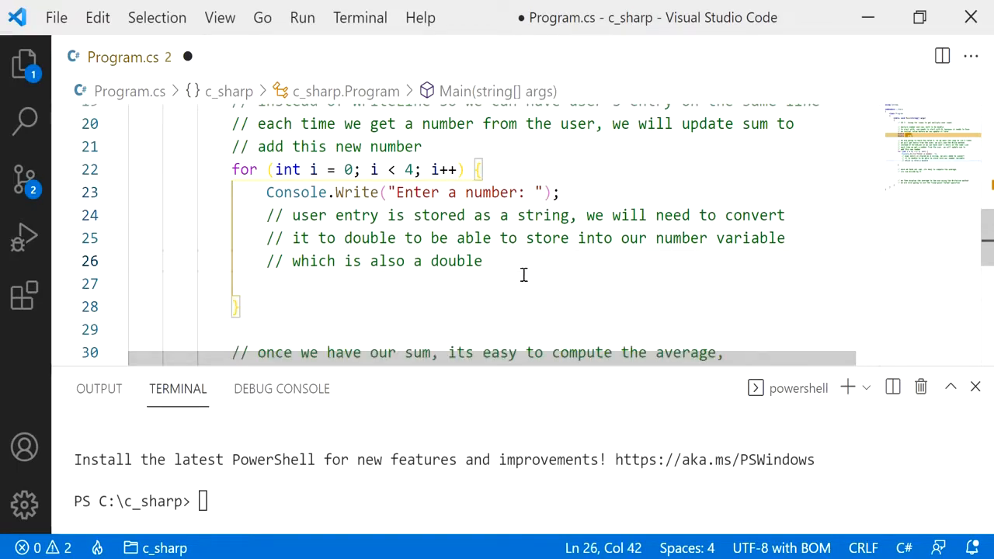
- Assign Console.ReadLine() to number inside the loop body
type("number")
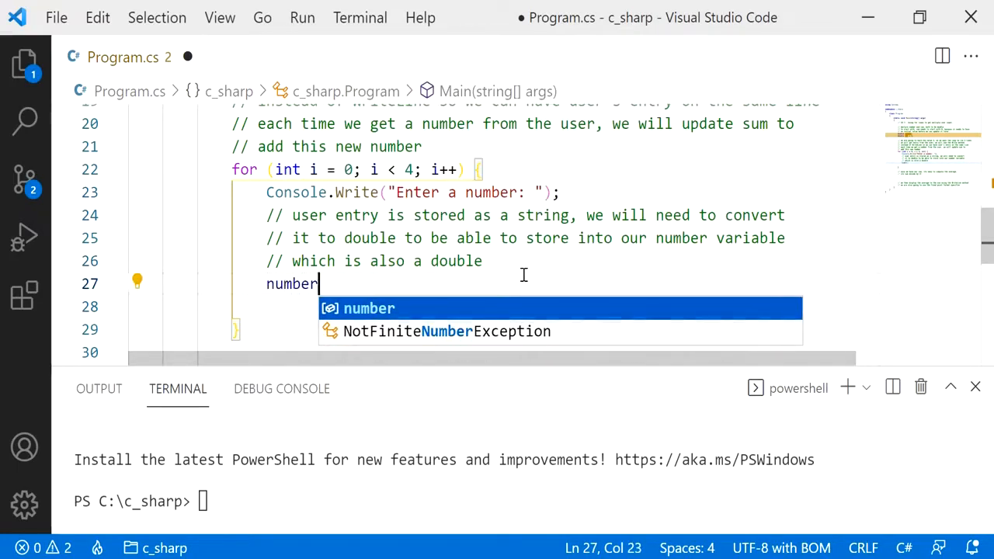
type("= Console.ReadLine();")
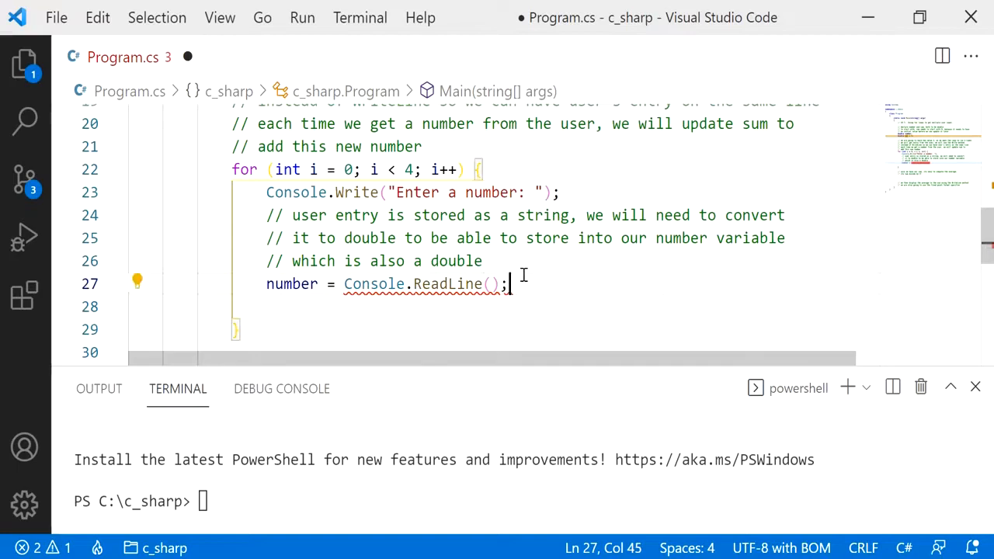
mouse_move(447, 283)
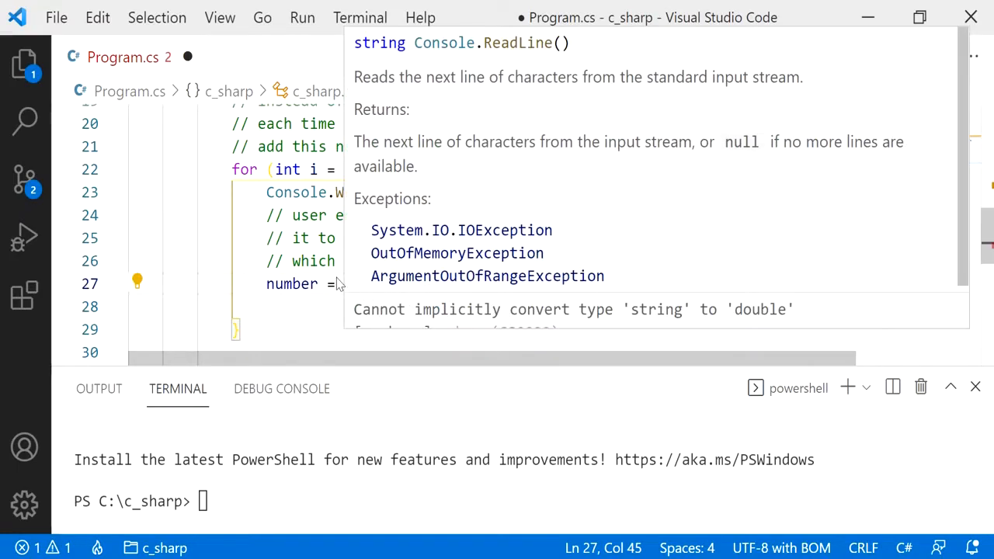
double_click(422, 283)
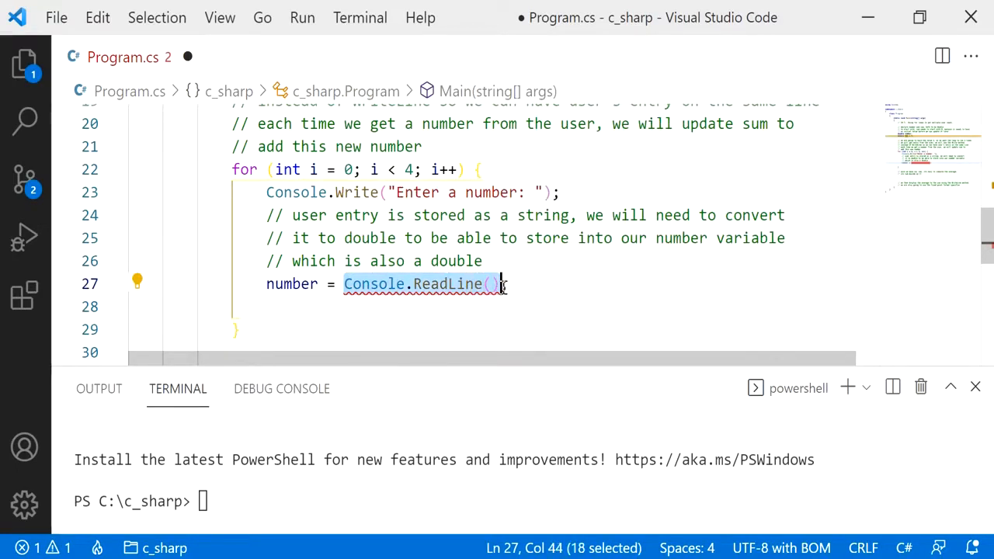
left_click(292, 282)
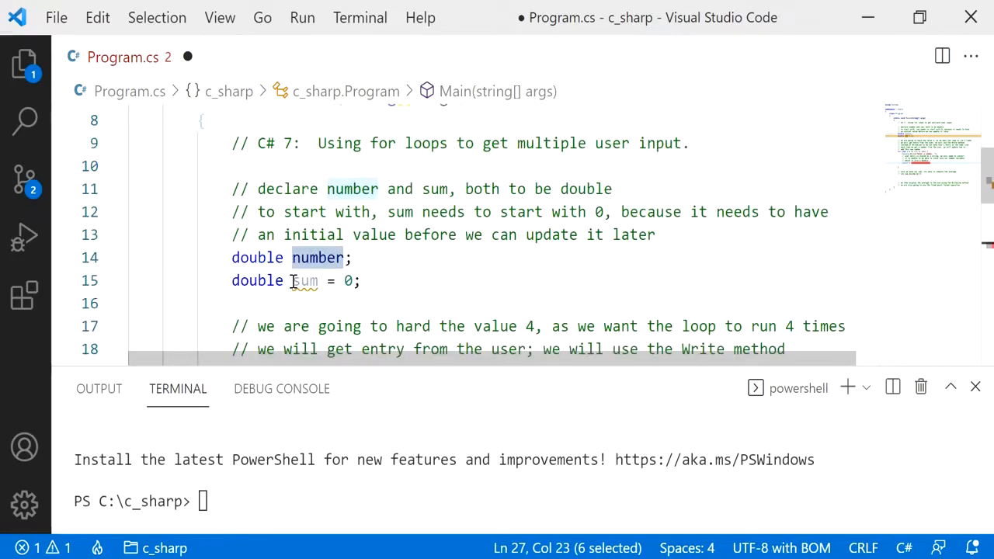
- Review the convert-to-double comment and position the cursor before Console.ReadLine
scroll("down", 3)
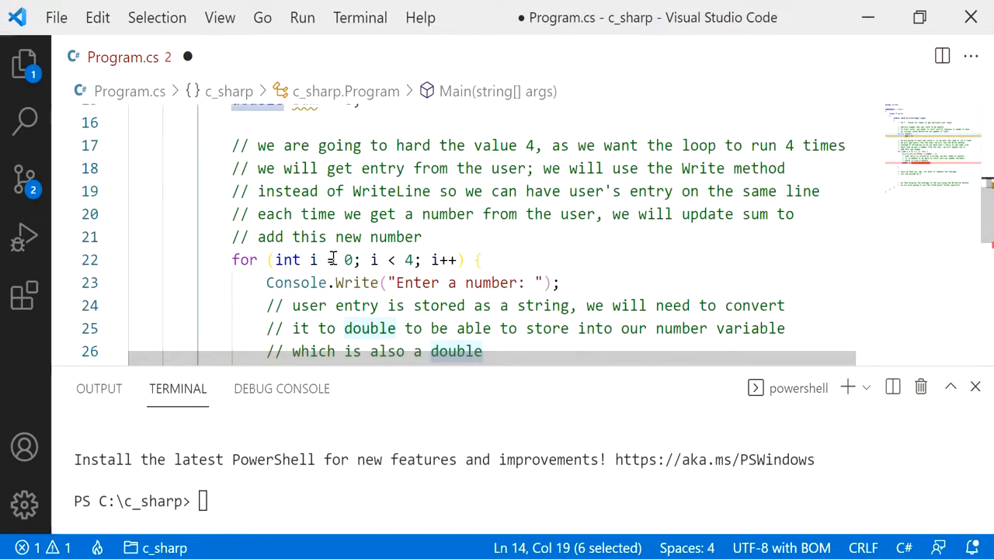
scroll("down", 3)
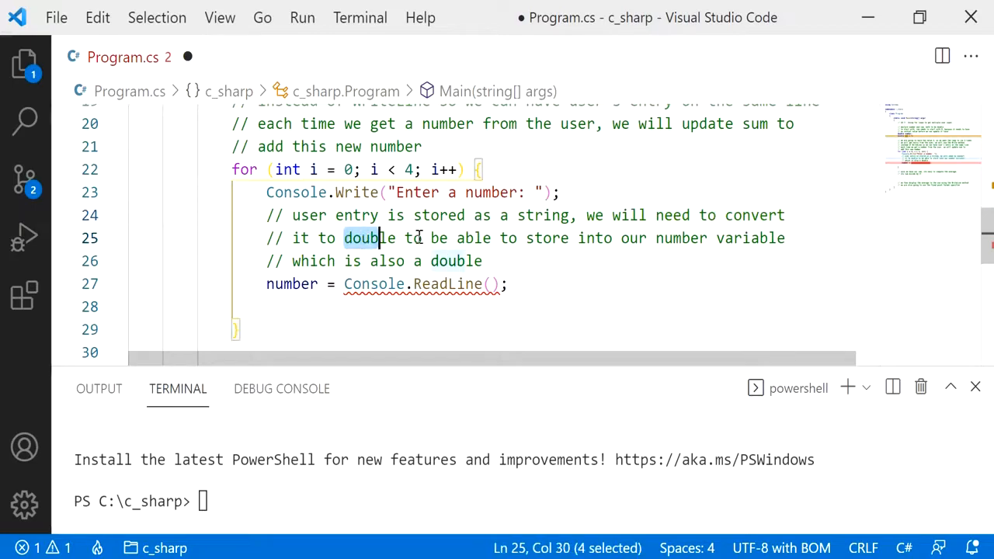
left_click_drag(392, 238, 613, 238)
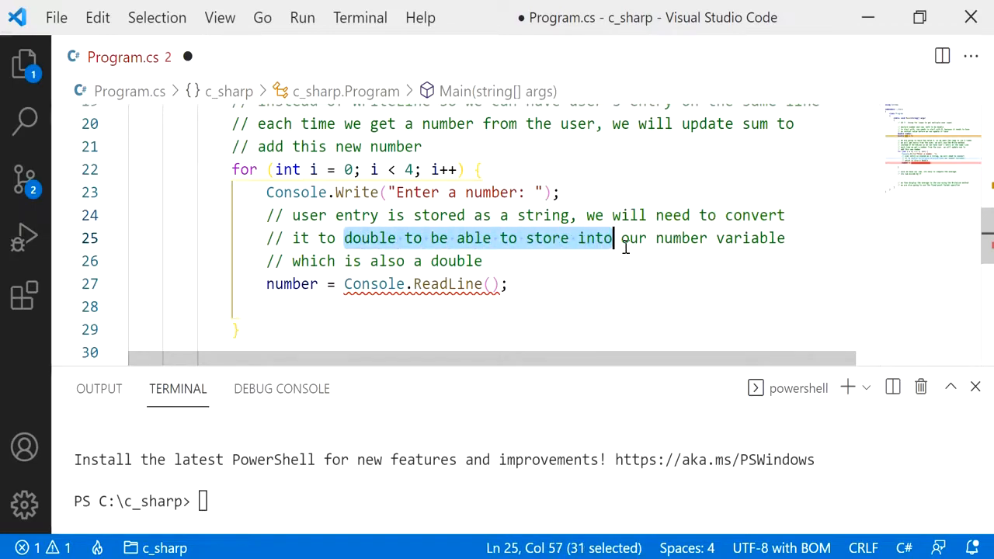
left_click_drag(612, 237, 786, 237)
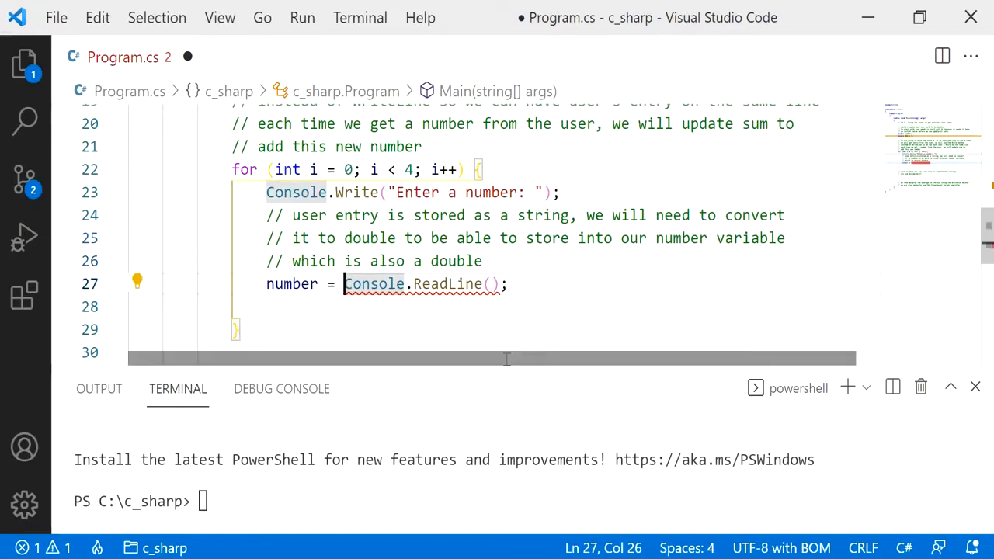
- Wrap the ReadLine call in Convert.ToDouble()
type("Convert.")
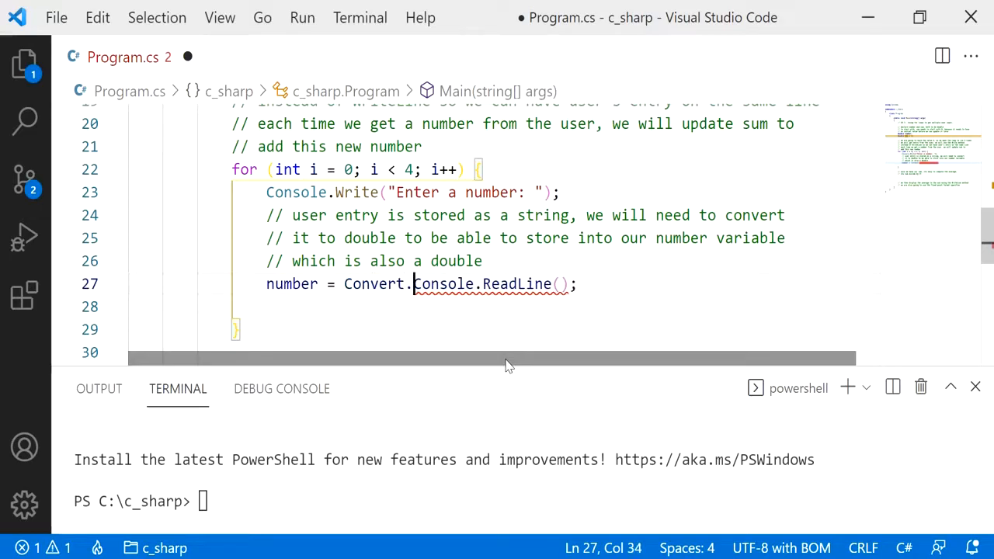
type(".ToDouble(")
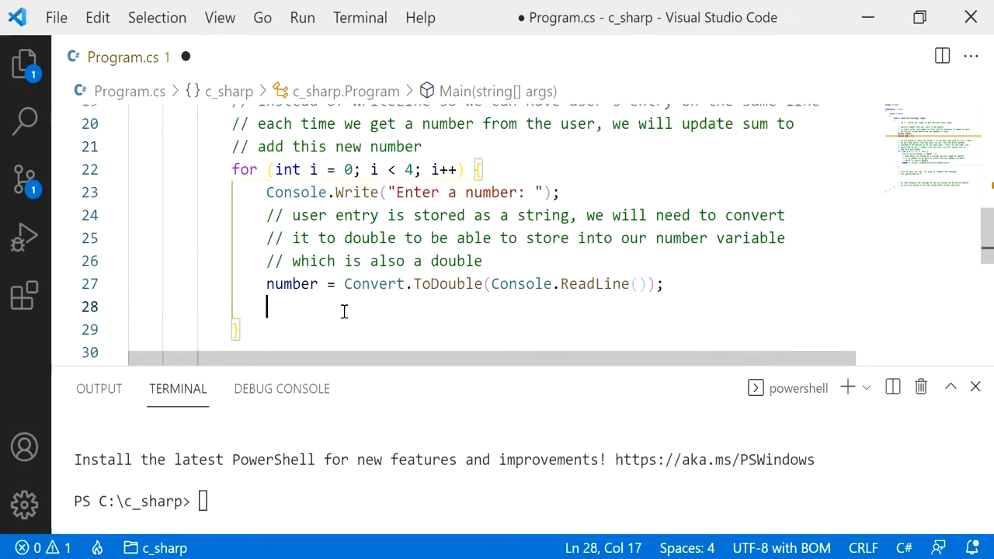
- Add 'sum += number; // same as sum = sum + number' below it
type("sum")
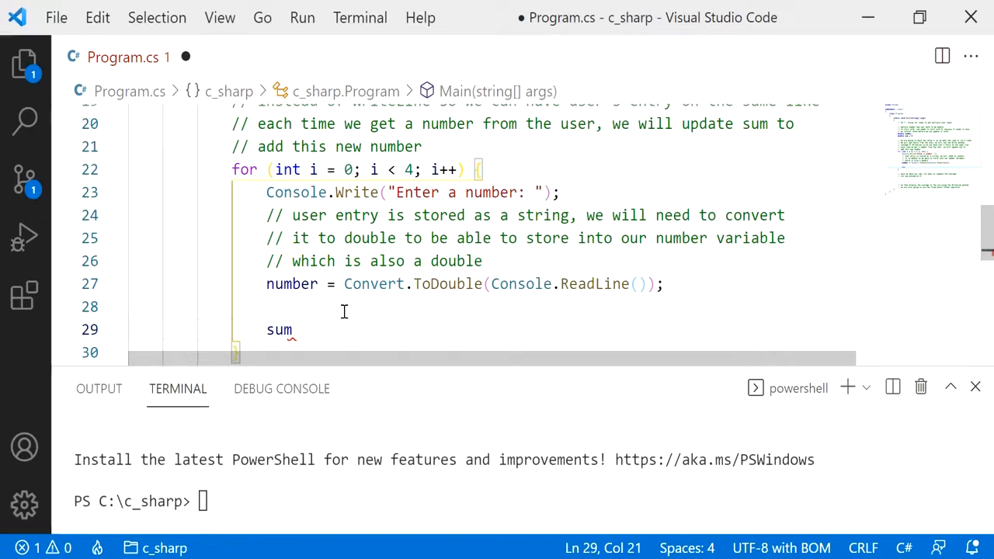
type("+= number; //")
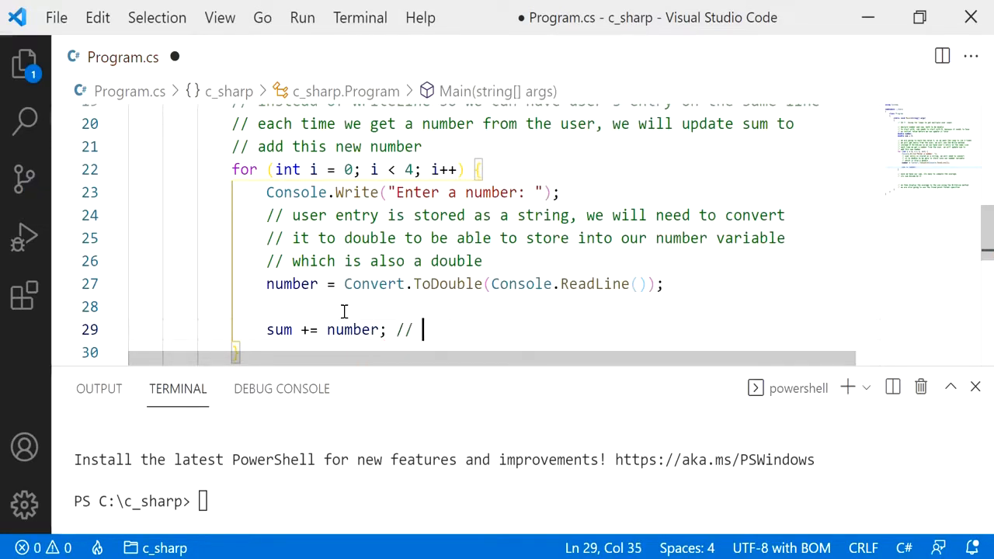
type("same as s")
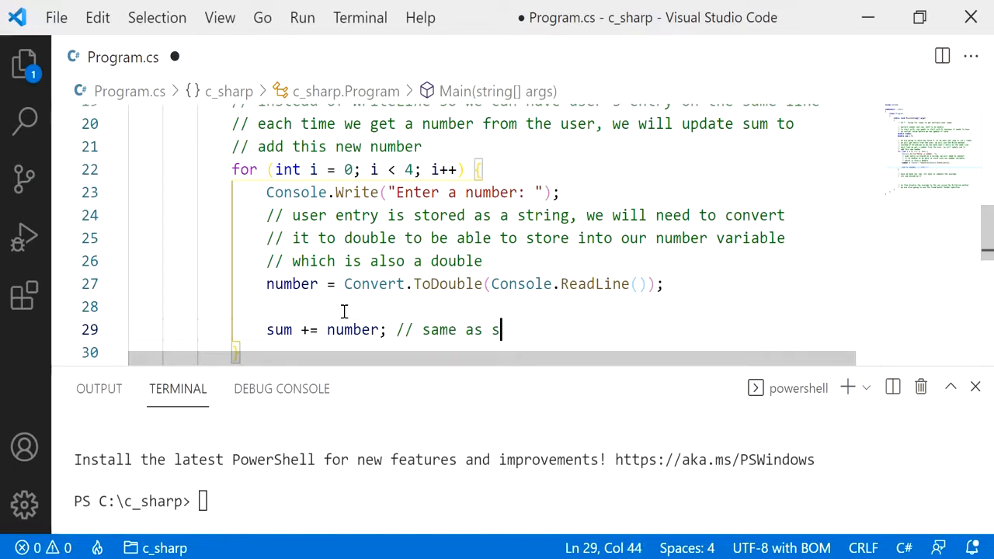
type("um = sum")
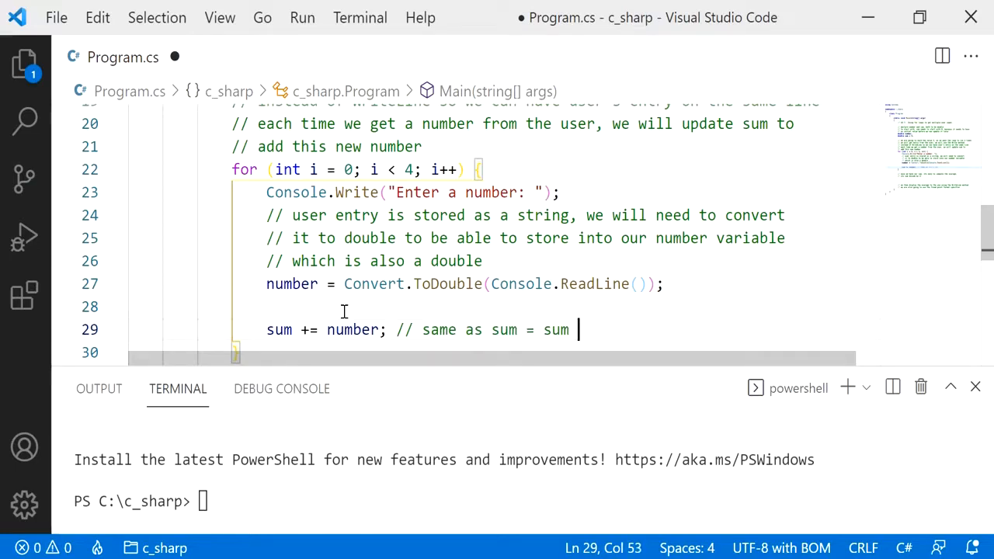
type("+ number")
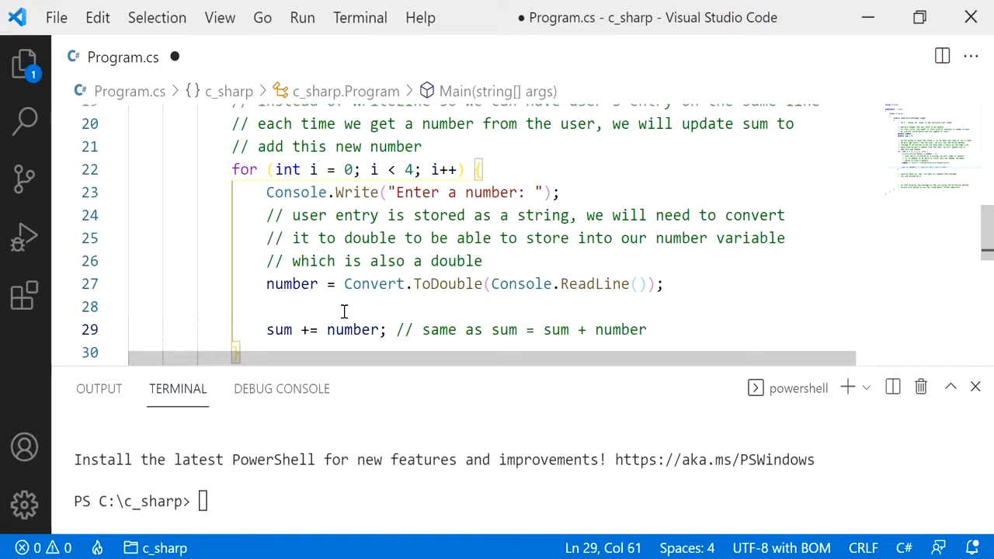
scroll("down", 3)
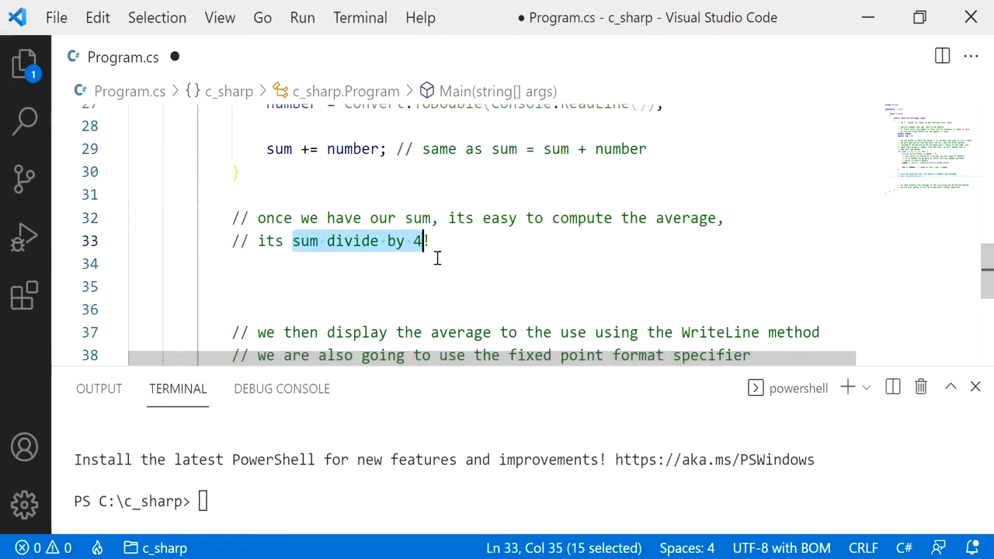
- Declare 'double average;' after the loop
left_click(129, 264)
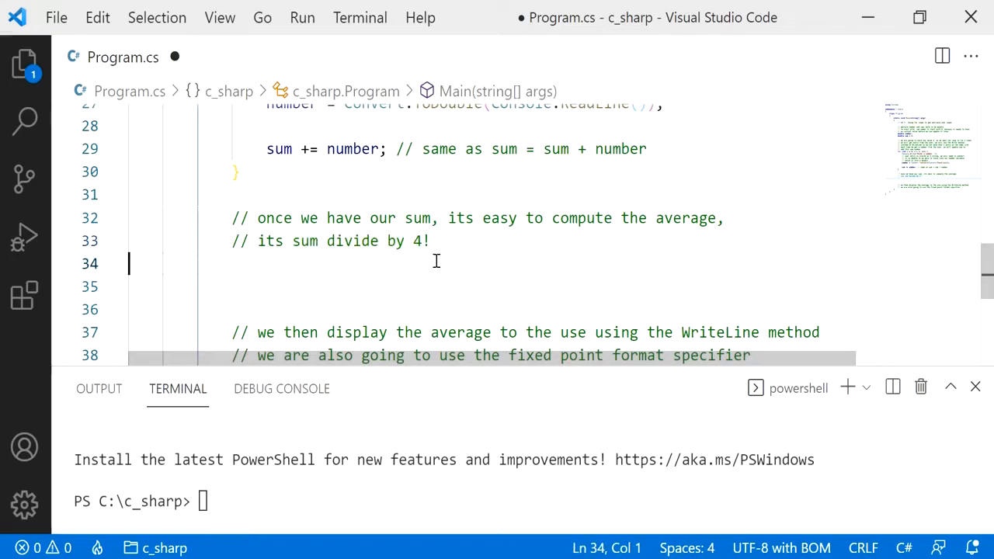
type("d")
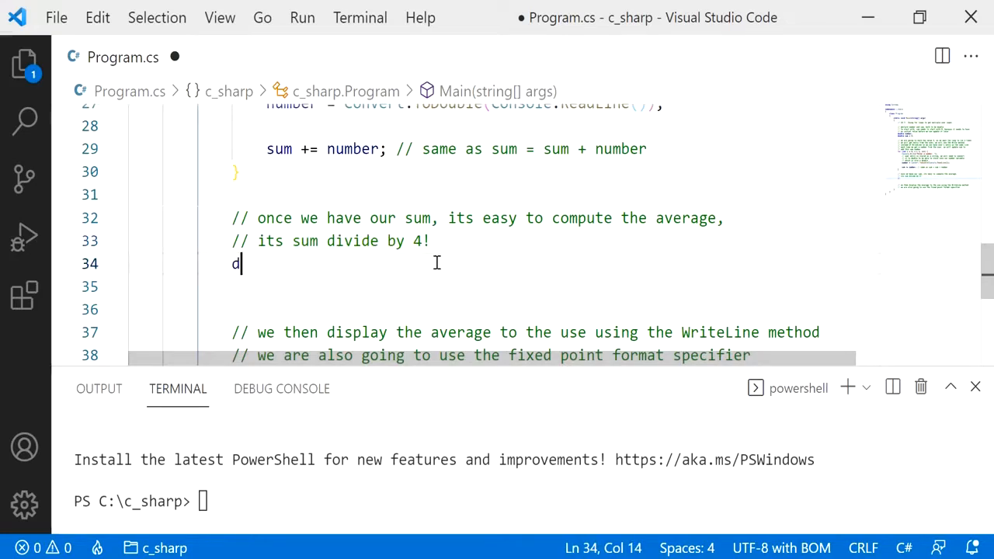
type("ouble")
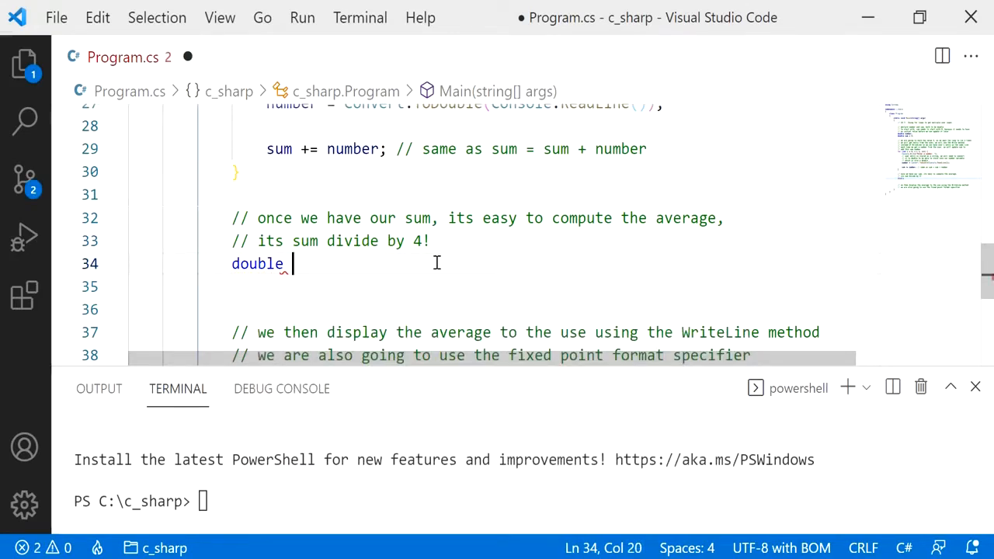
type("average;")
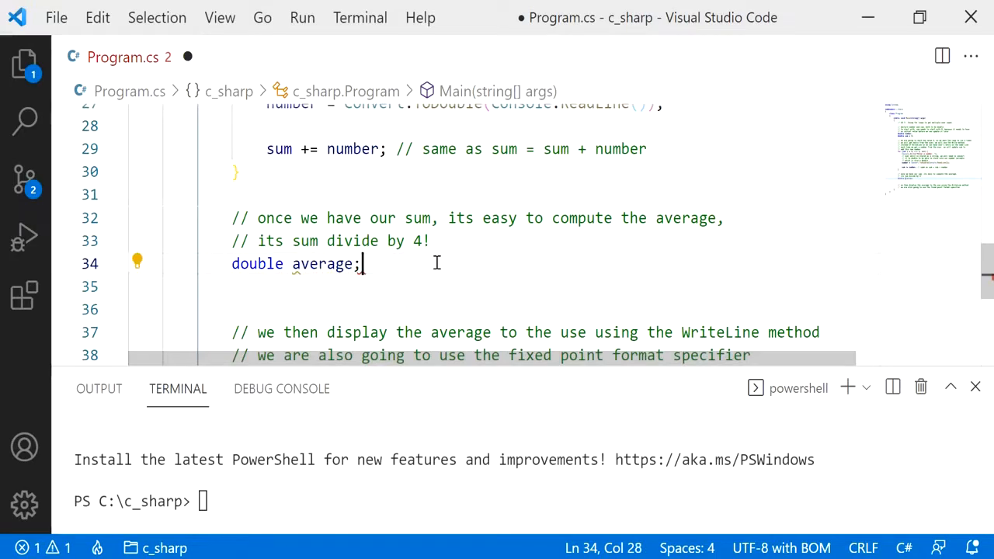
- Assign 'average = sum / 4;' on the next line
type("average")
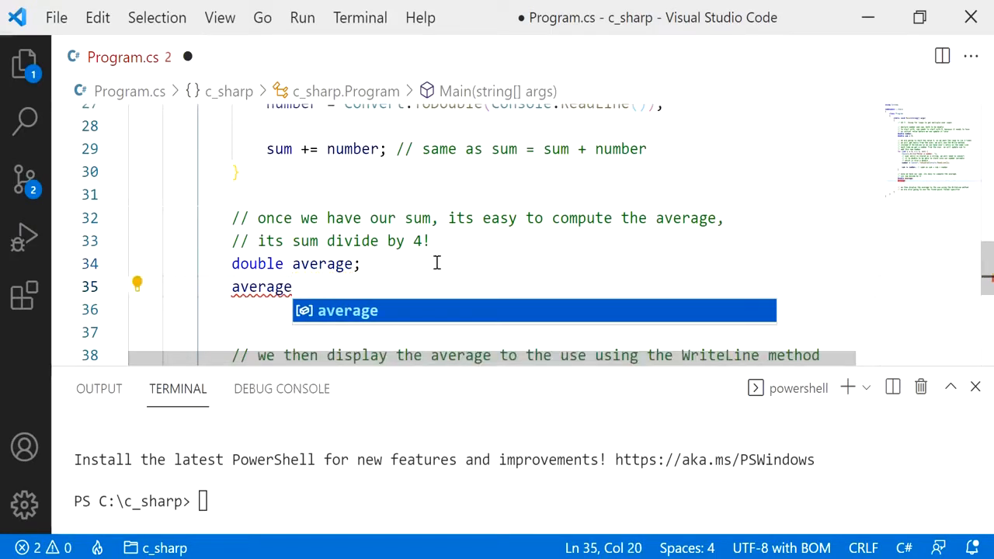
type("=")
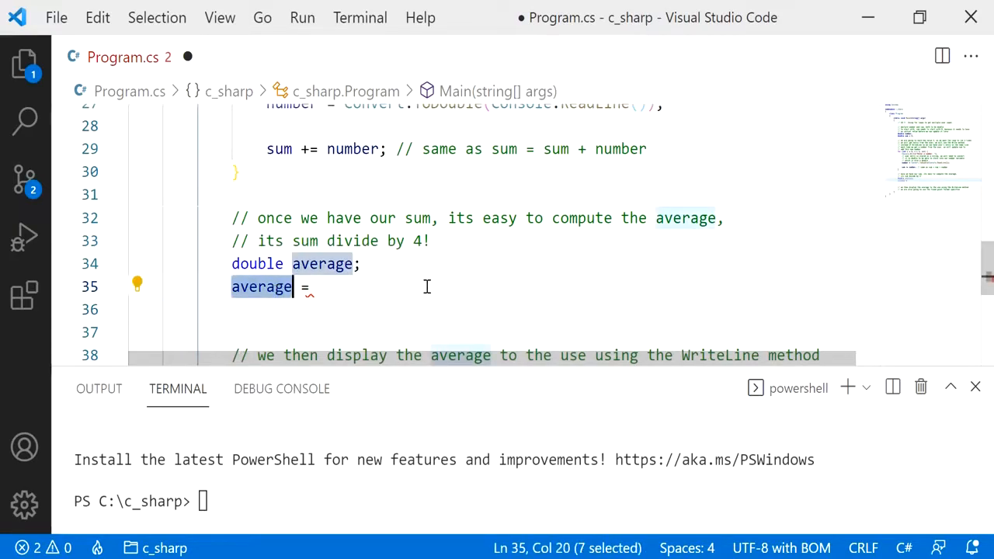
left_click(318, 286)
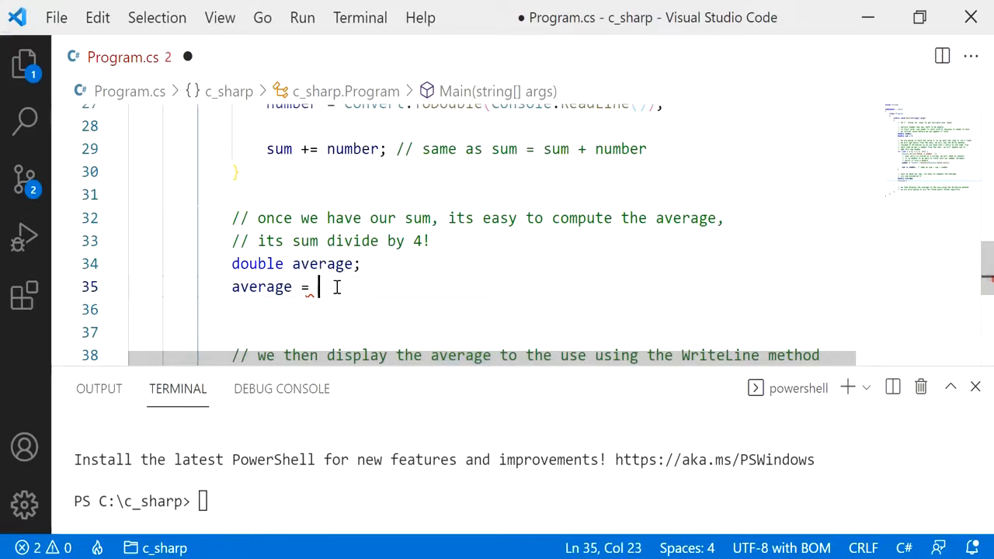
type("sum / 4;")
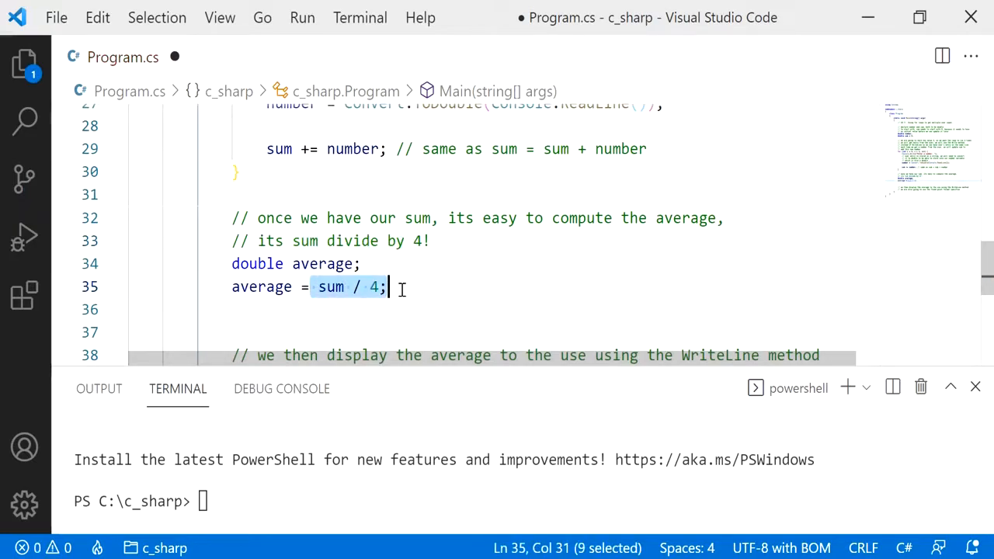
left_click(369, 330)
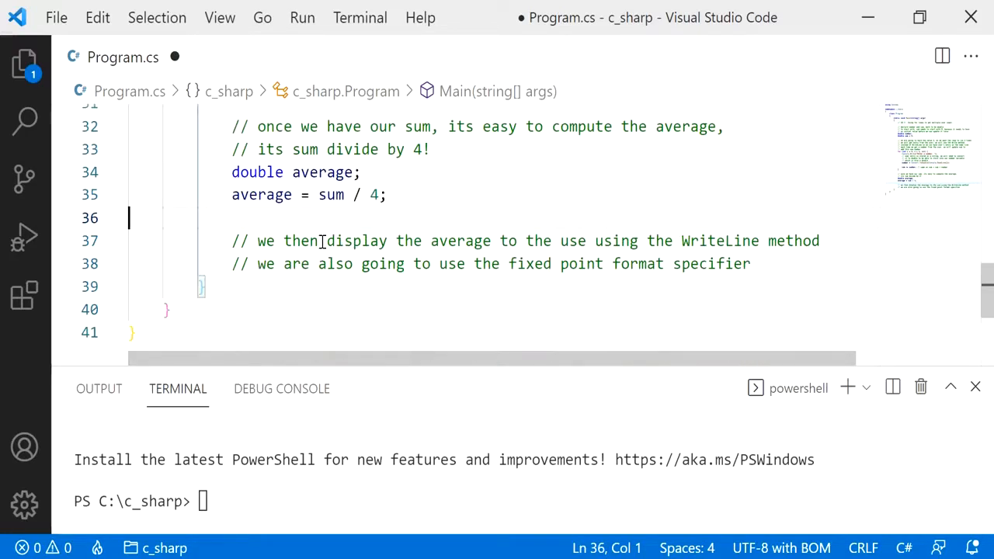
- Paste the Console.Write prompt line after the average and change it to Console.WriteLine
left_click_drag(326, 241, 751, 264)
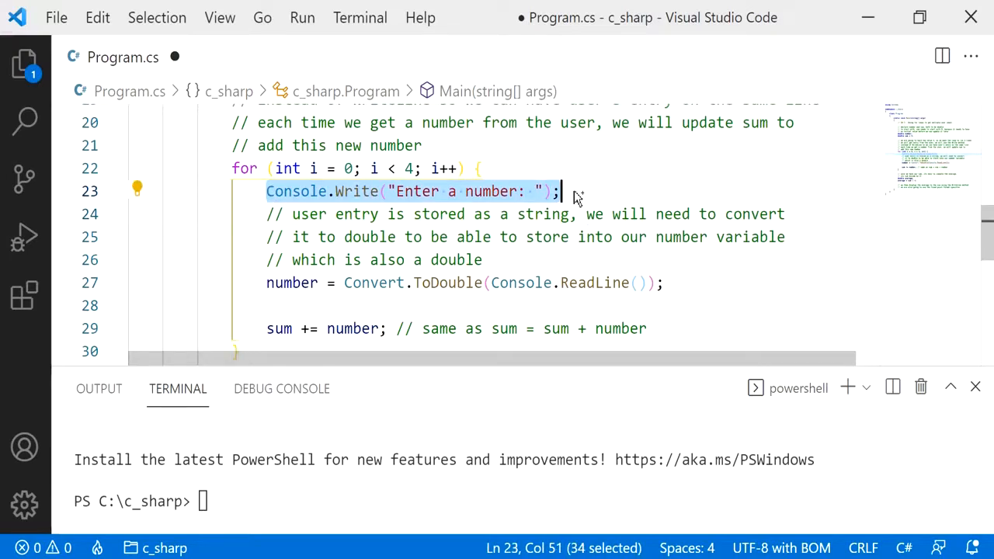
scroll("down", 3)
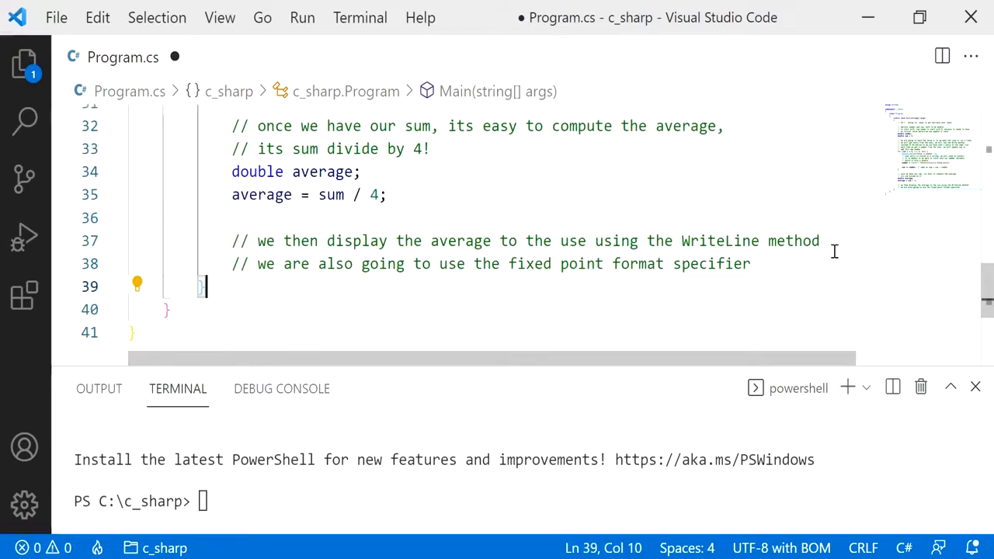
type("V")
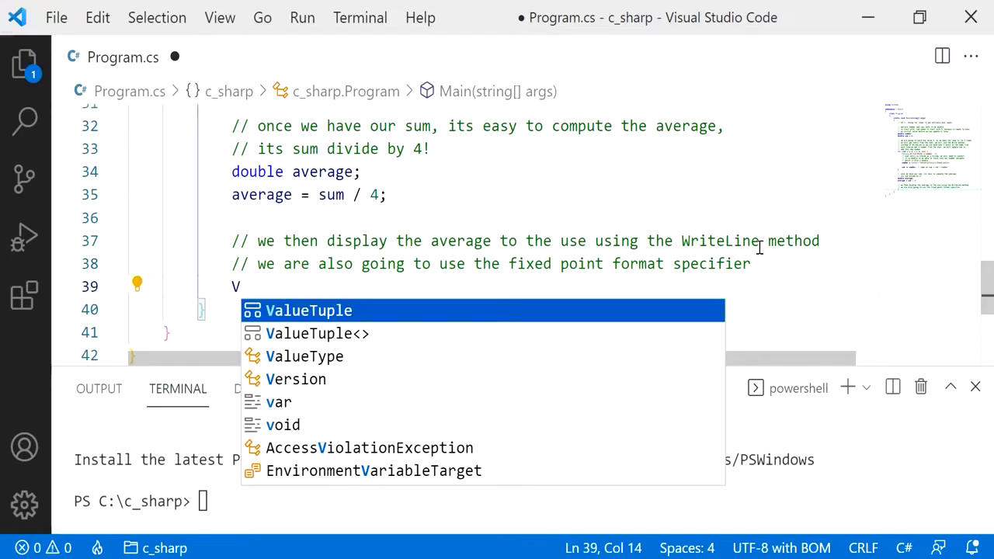
type("Console.Write(\"Enter a number: \");")
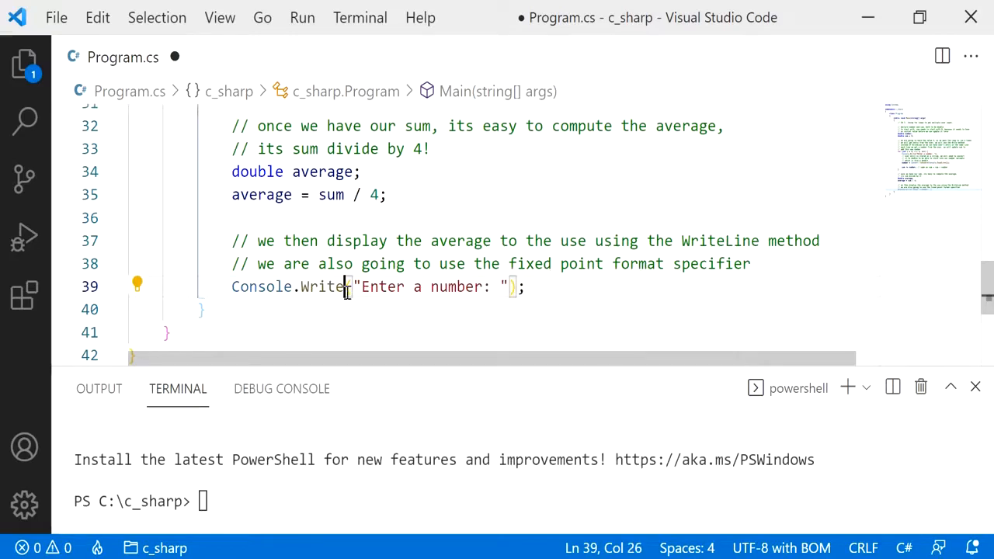
type("Line")
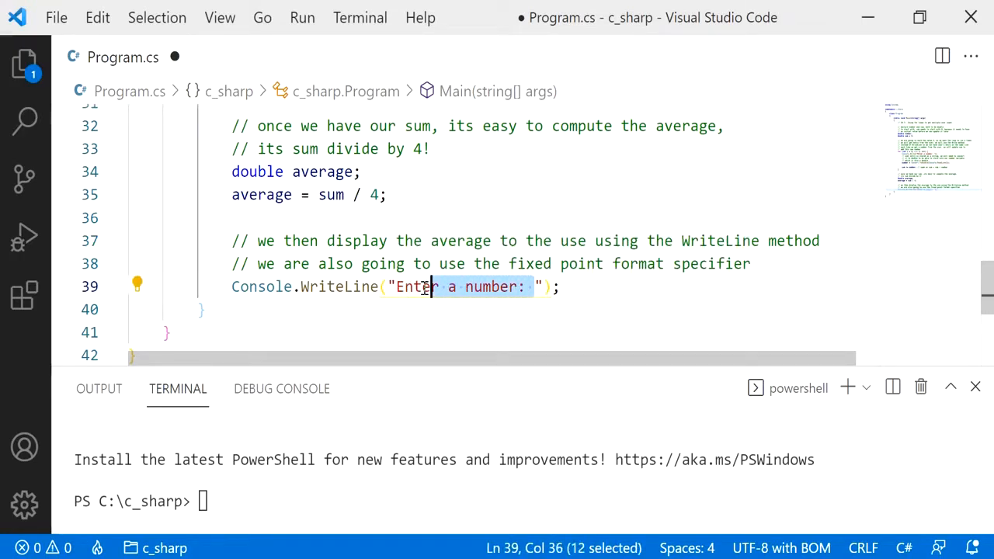
- Change its string to "The average is" with average as the argument
type("The a")
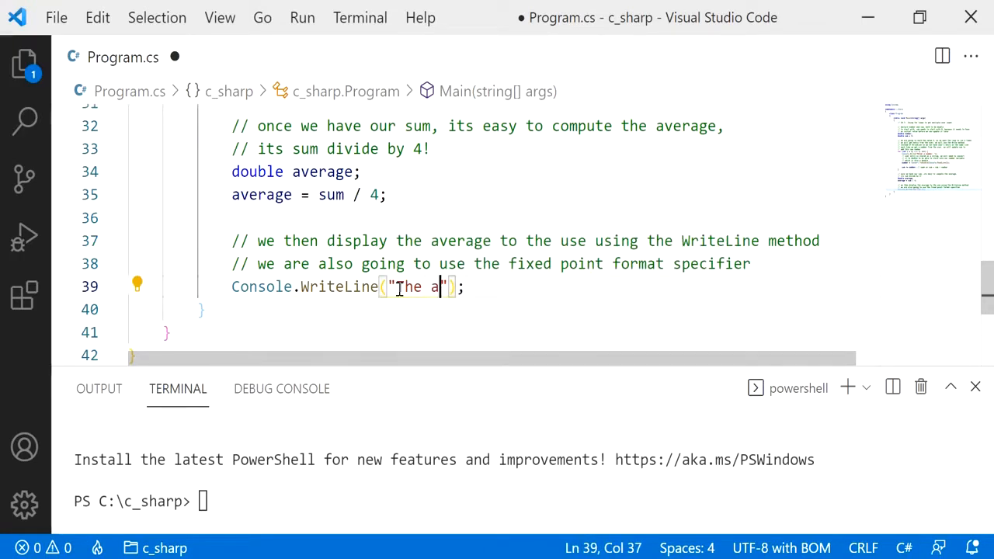
type("verage")
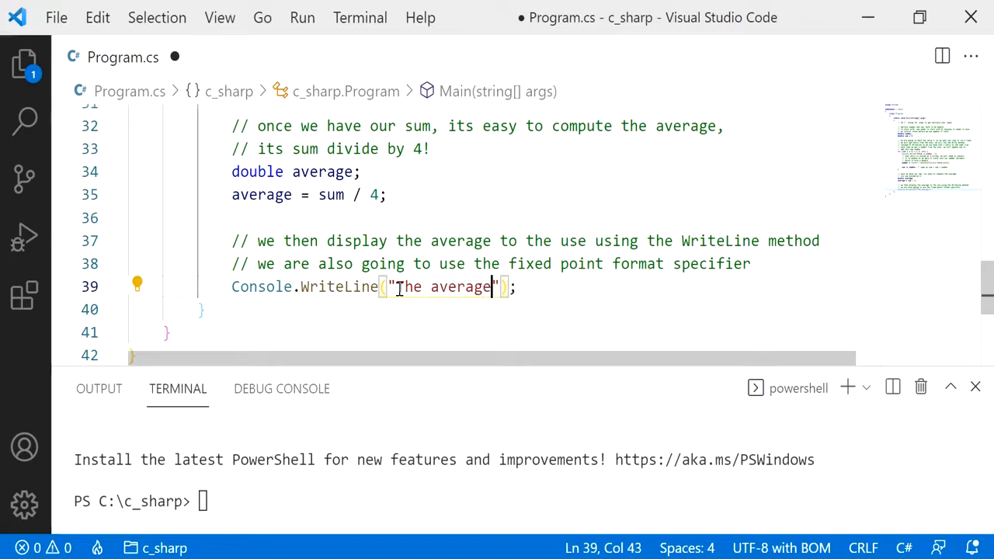
type("is")
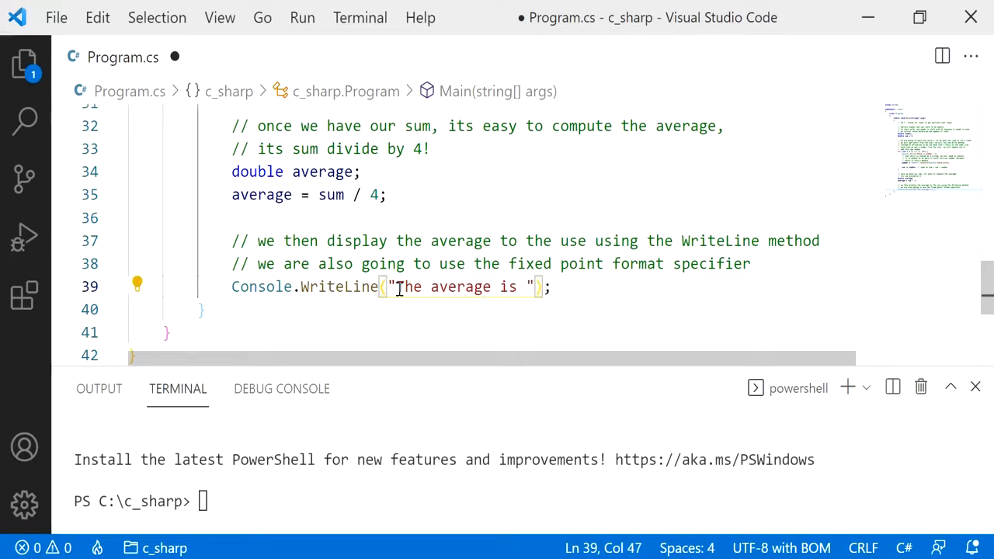
type(", a")
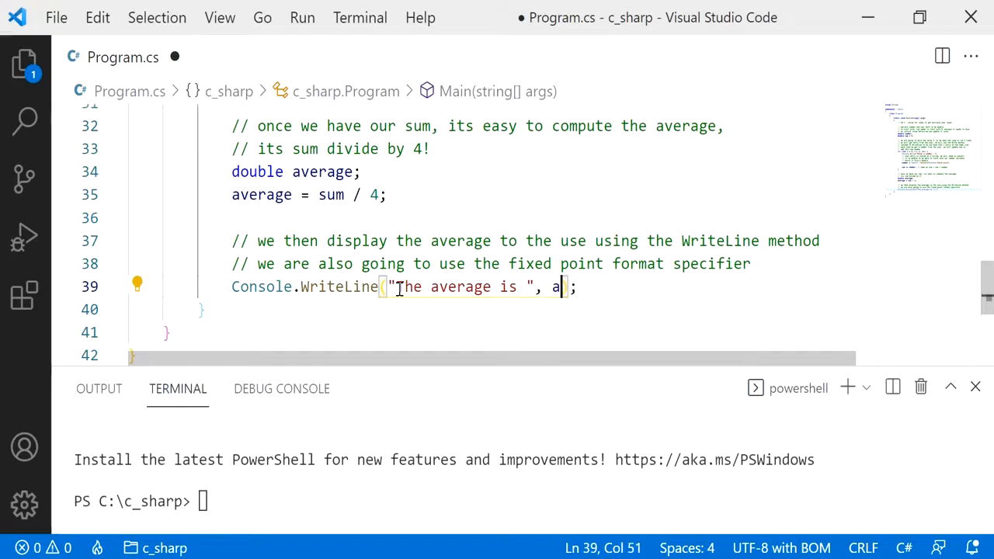
type("verage")
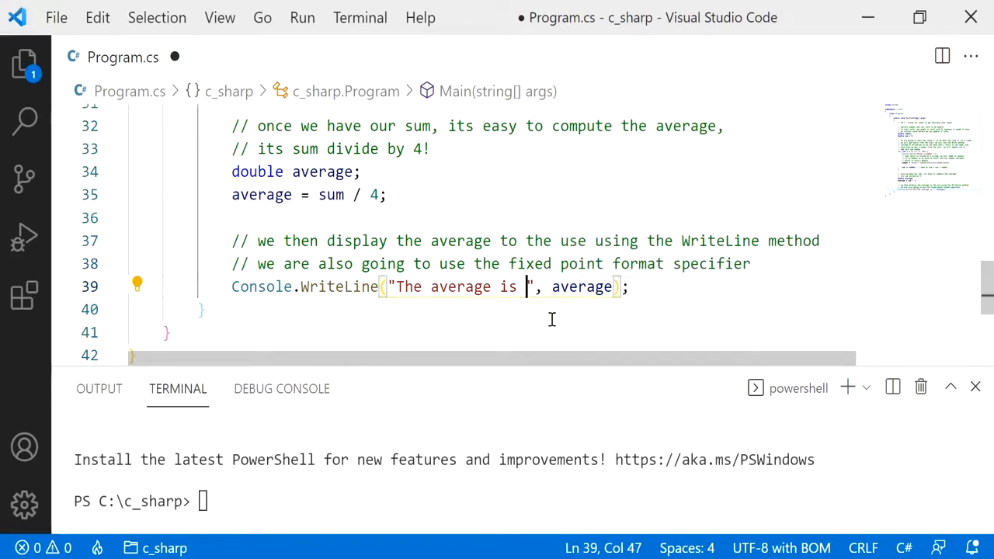
- Insert the {0:F2} fixed-point placeholder into the format string
type("{")
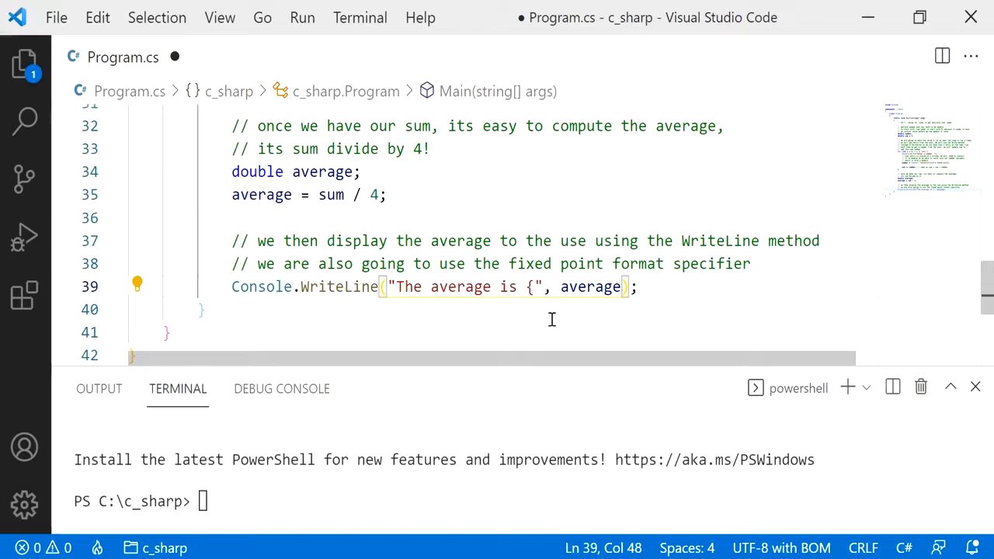
type("0")
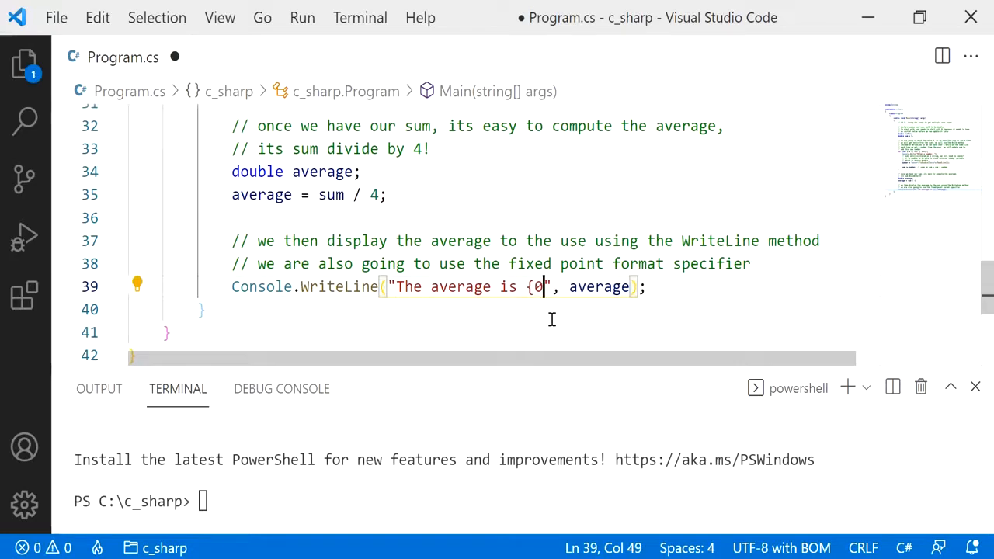
type(":F")
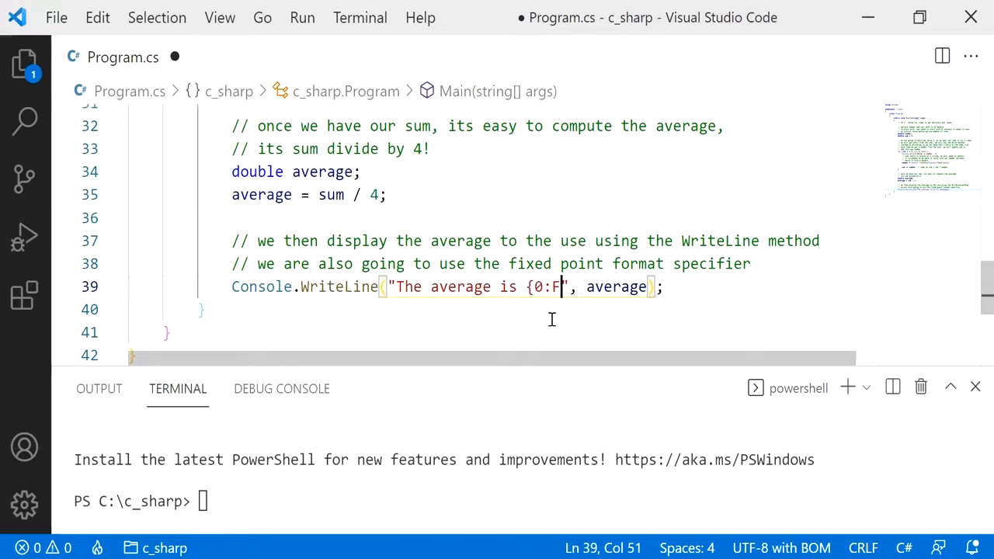
type("2")
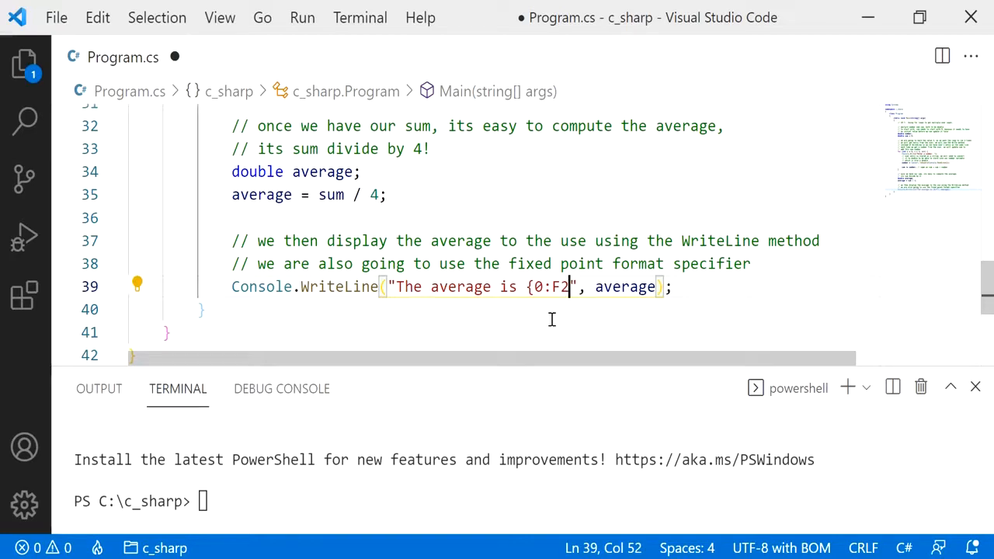
type("}")
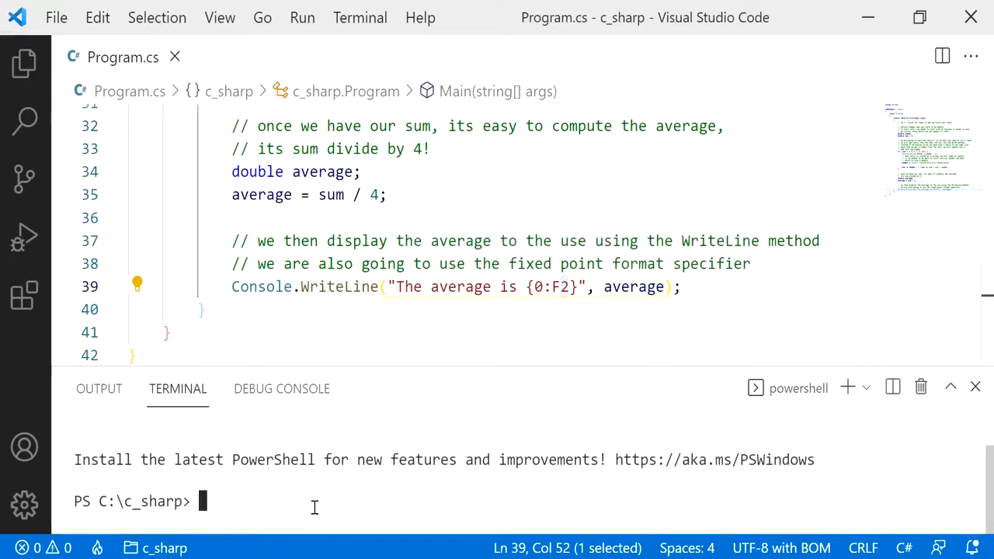
- Run 'dotnet run', enter 2, 3, 4, 5 and get 'The average is 3.50'
type("dotnet run")
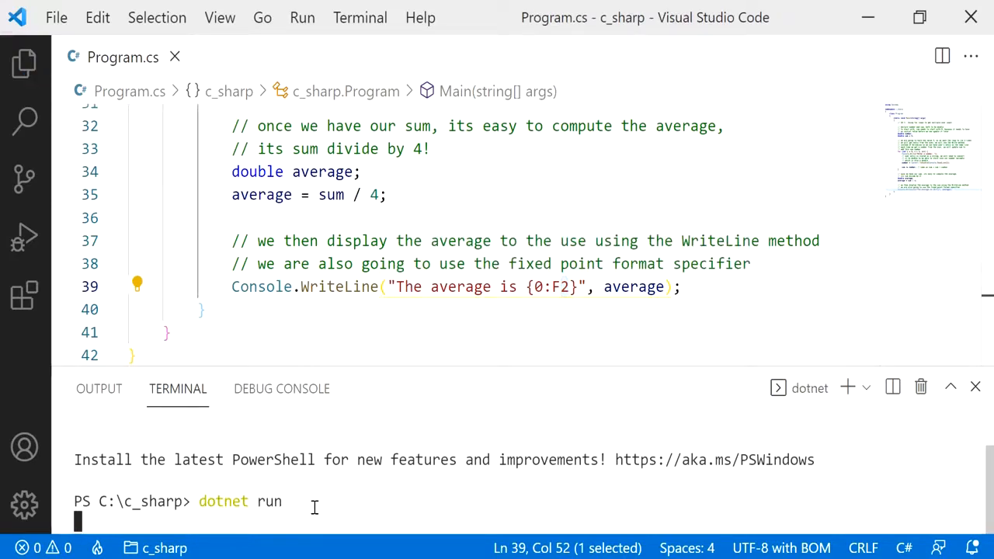
mouse_move(281, 388)
type("5")
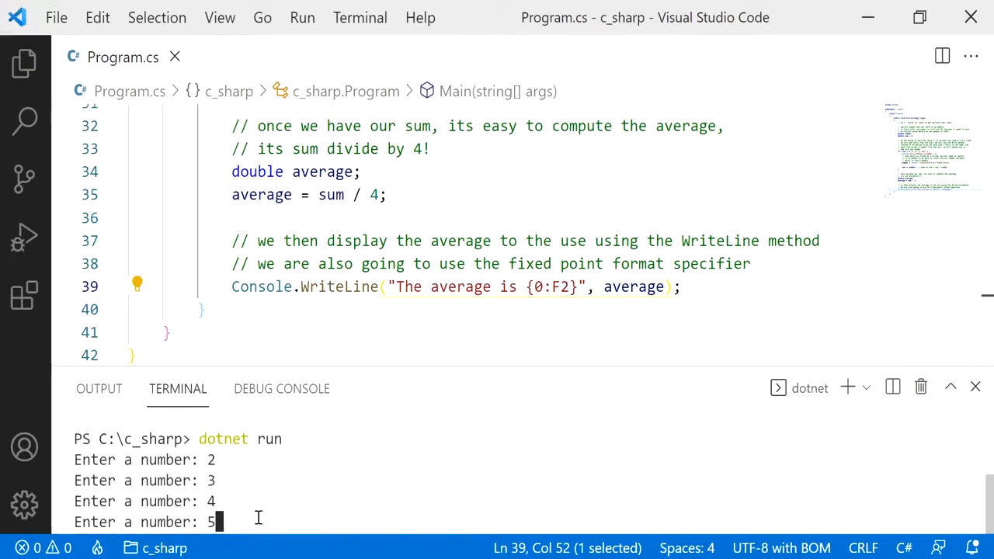
key("Return")
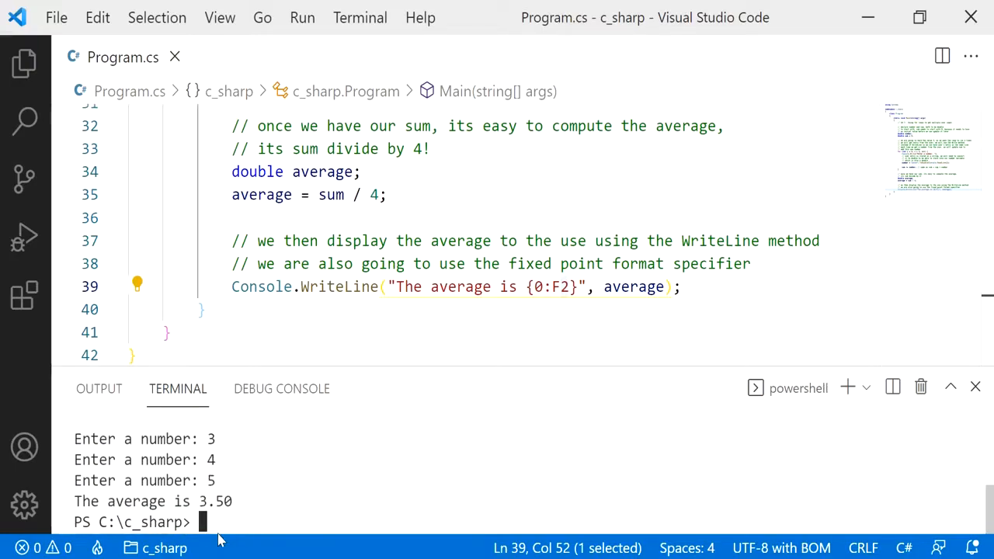
double_click(216, 500)
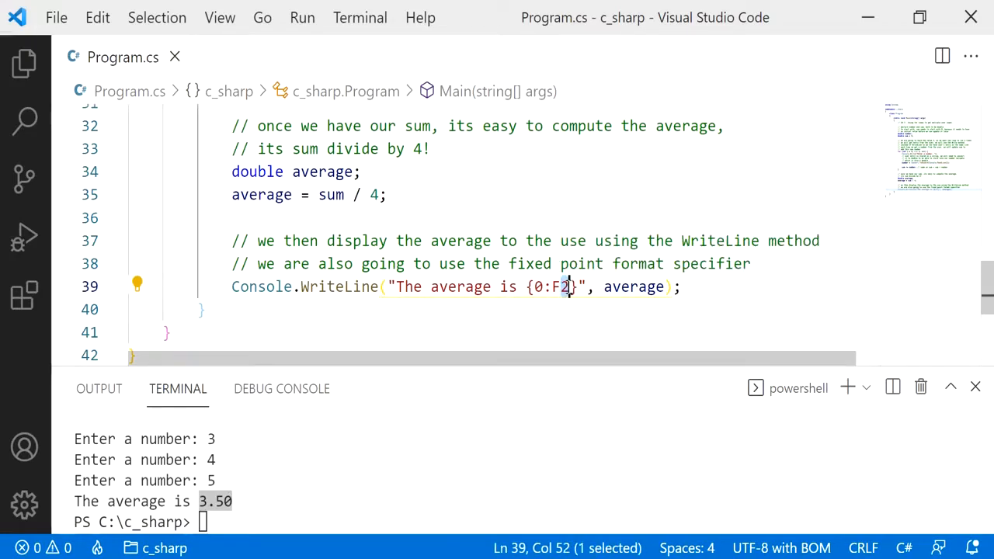
- Change F2 to F1 and rerun with the same numbers, printing 'The average is 3.5'
type("1")
left_click(526, 521)
type("dotnet run")
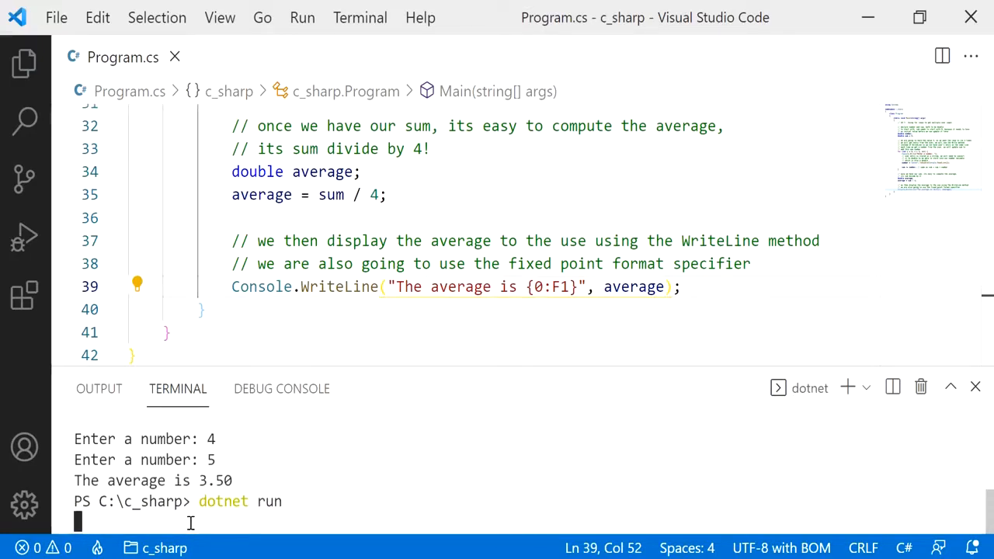
type("3")
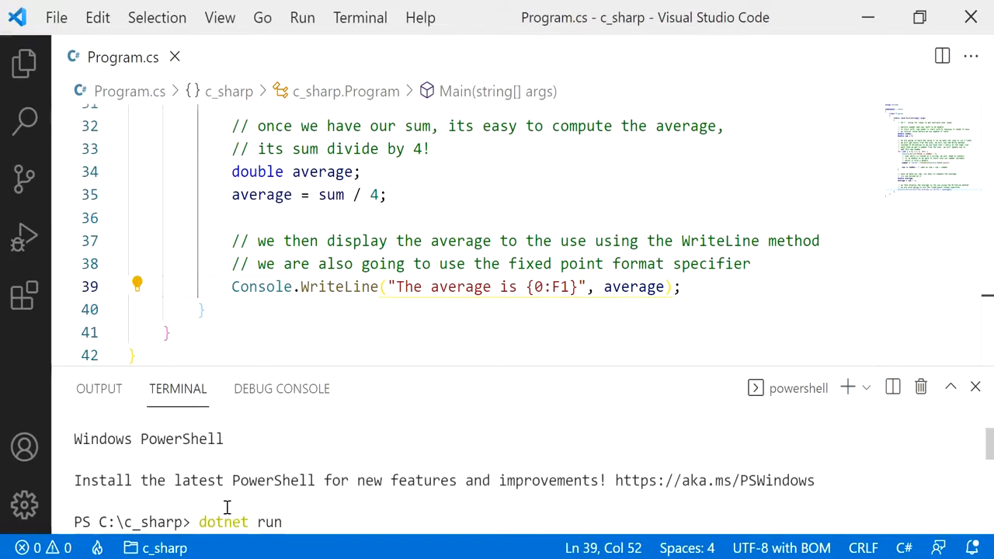
key("Return")
type("5")
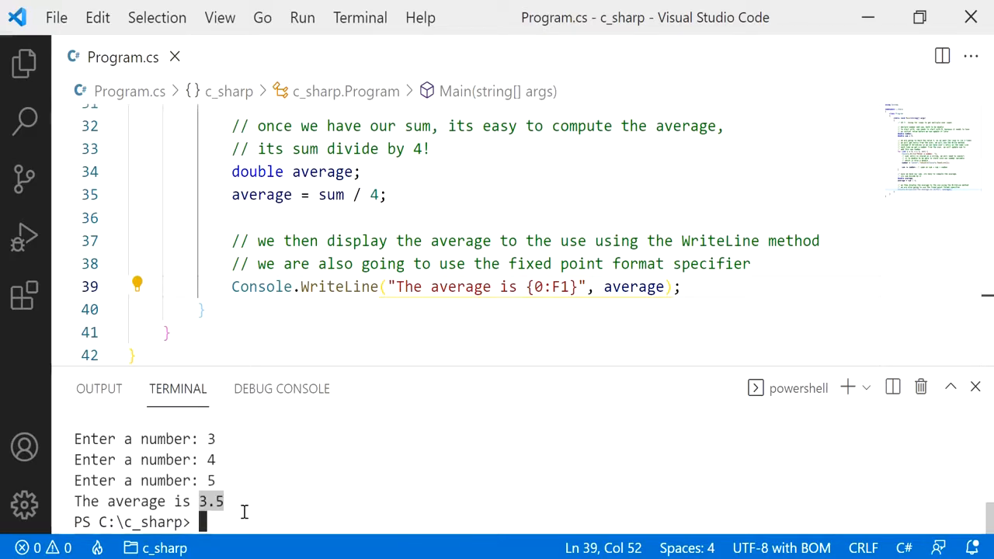
mouse_move(258, 475)
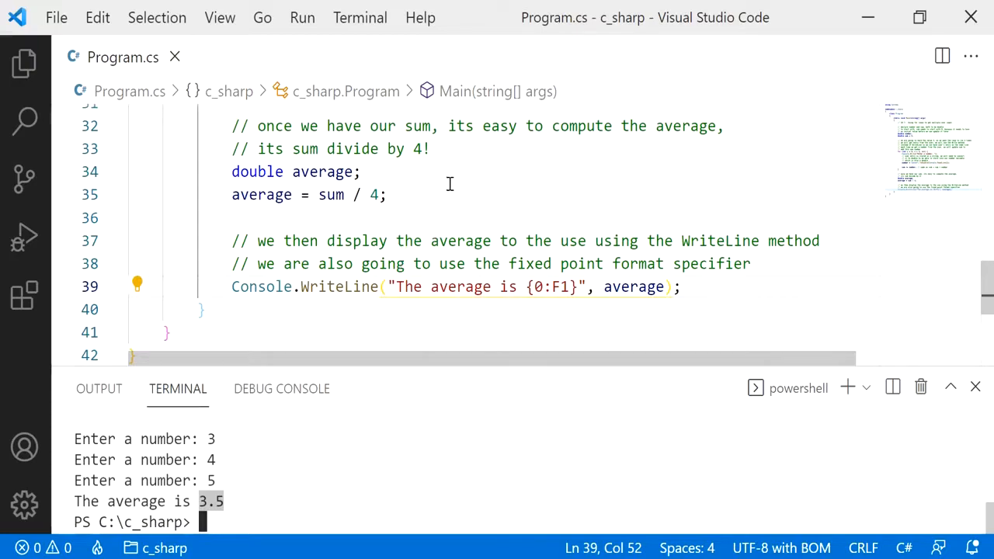
scroll("up", 3)
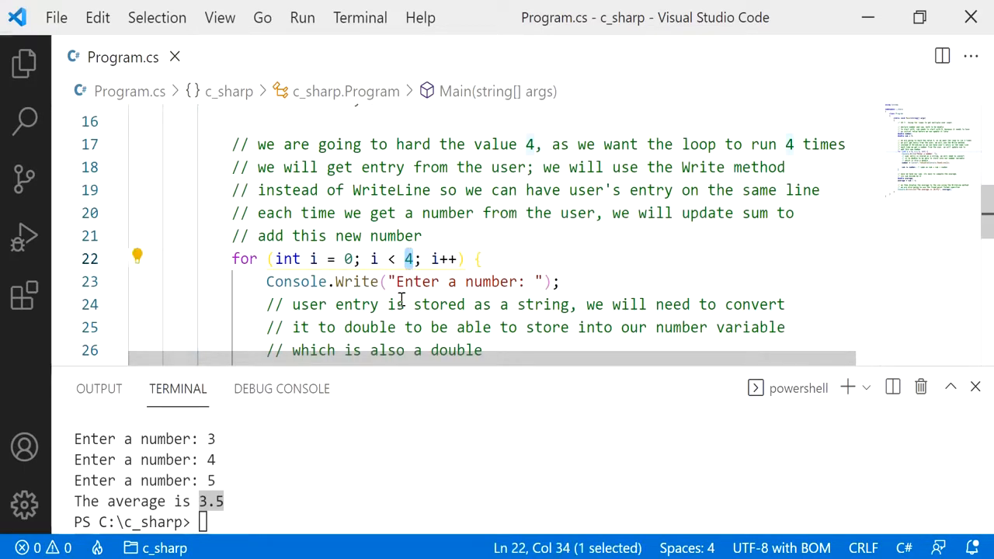
scroll("up", 3)
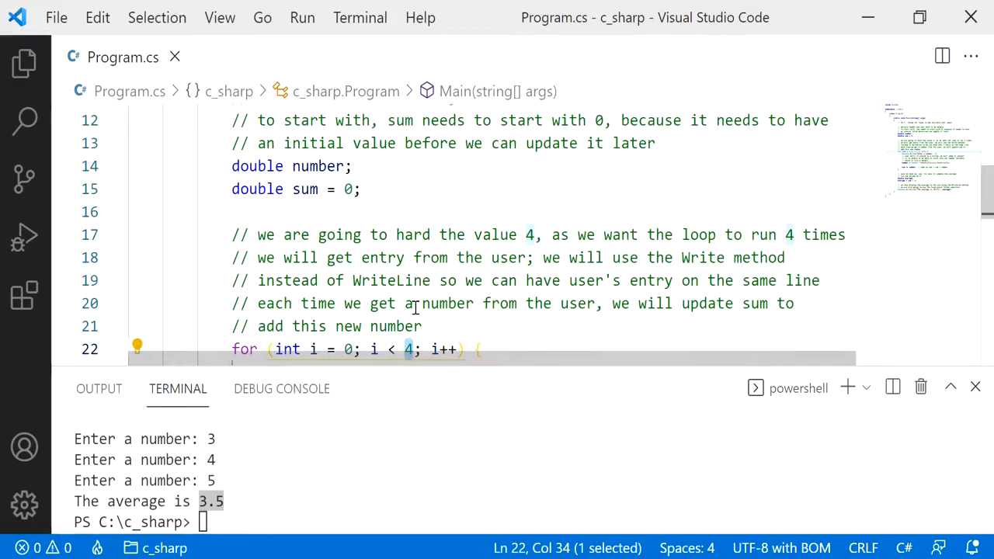
scroll("down", 3)
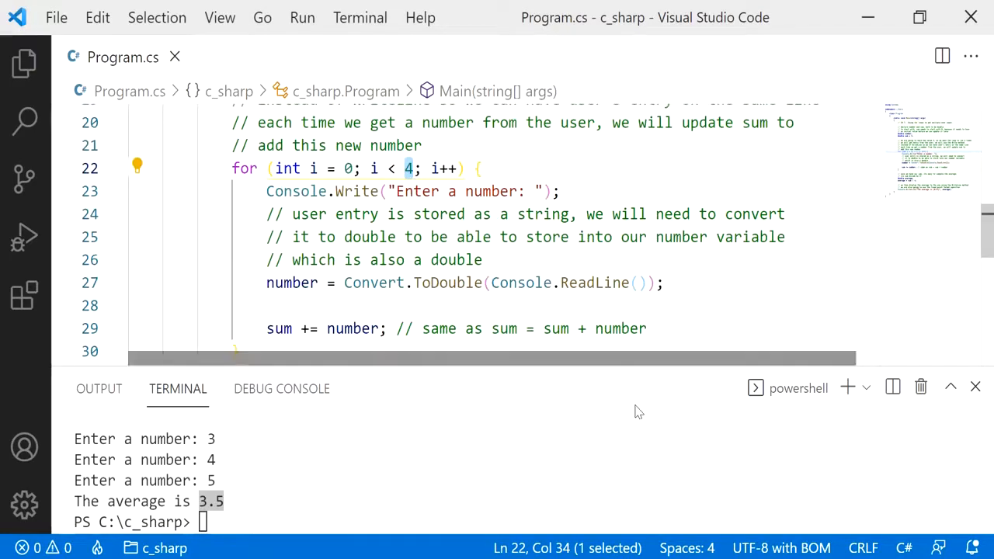